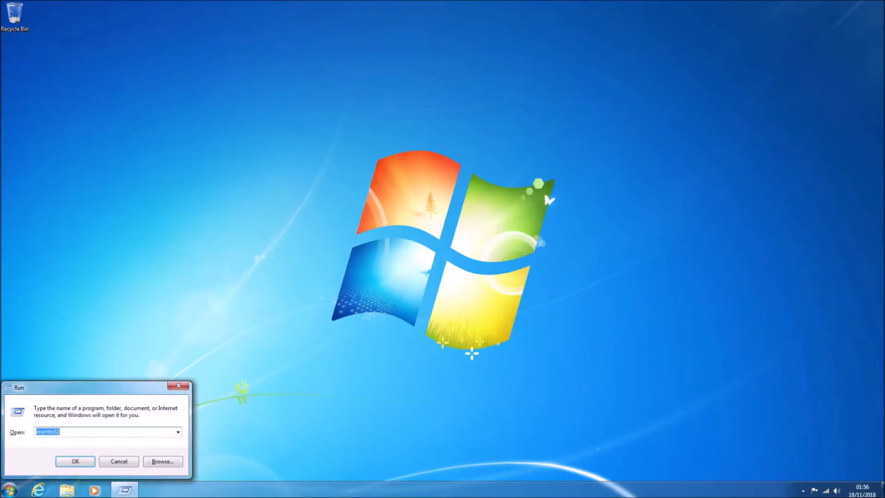
Step: Check the OptiPlex 7040 system model and SMBIOS version 2.8 in msinfo32, then close it
click(75, 461)
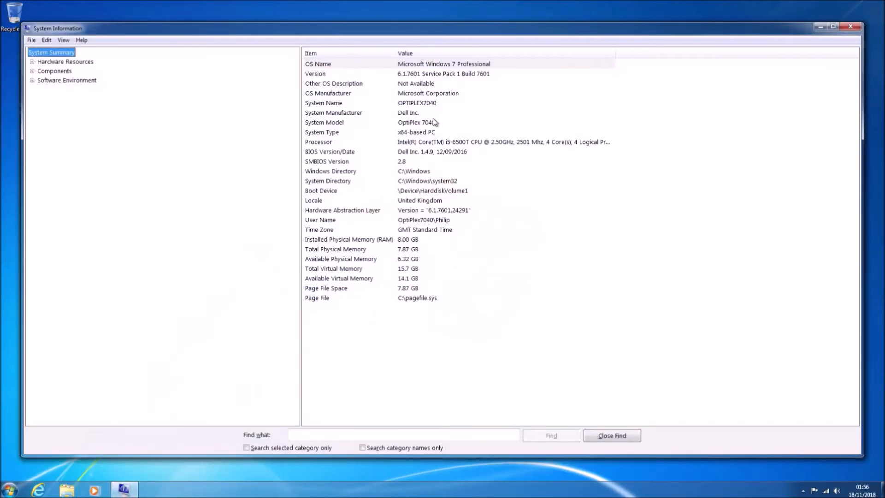
click(417, 123)
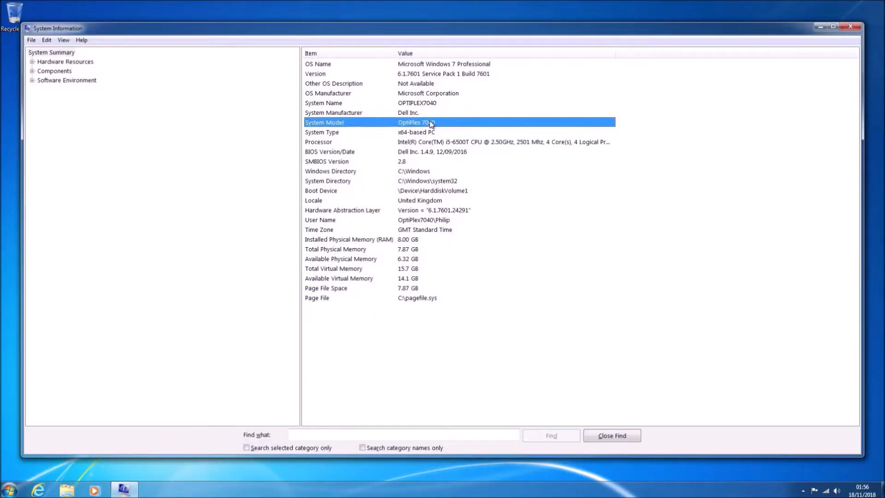
click(326, 161)
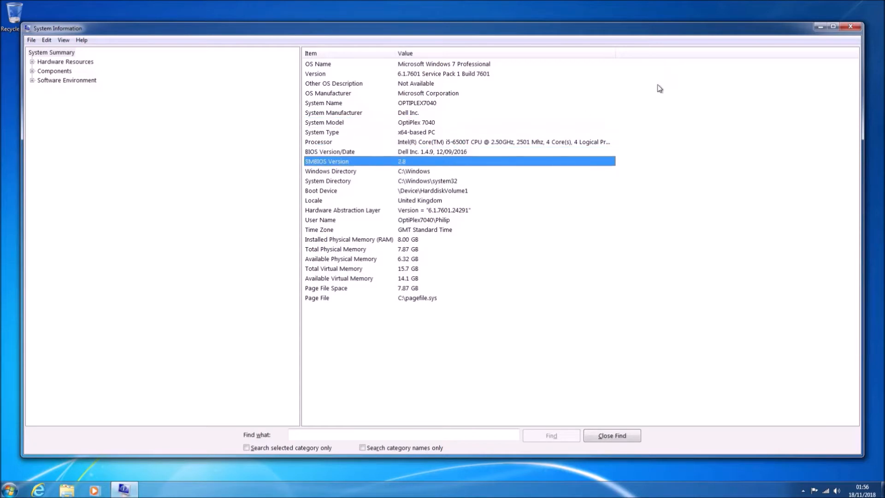
click(852, 26)
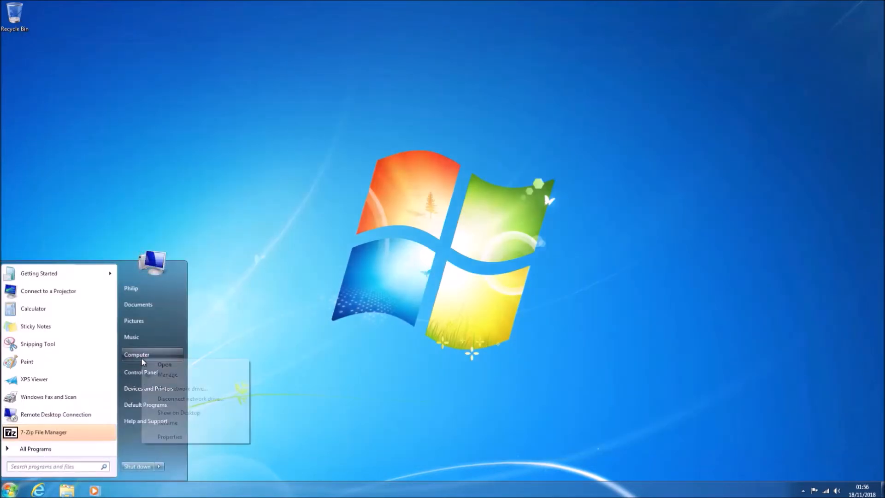
Step: Check activation in System properties, then browse to Downloads\RwPortableX64V1.7\Win64\Portable
click(169, 436)
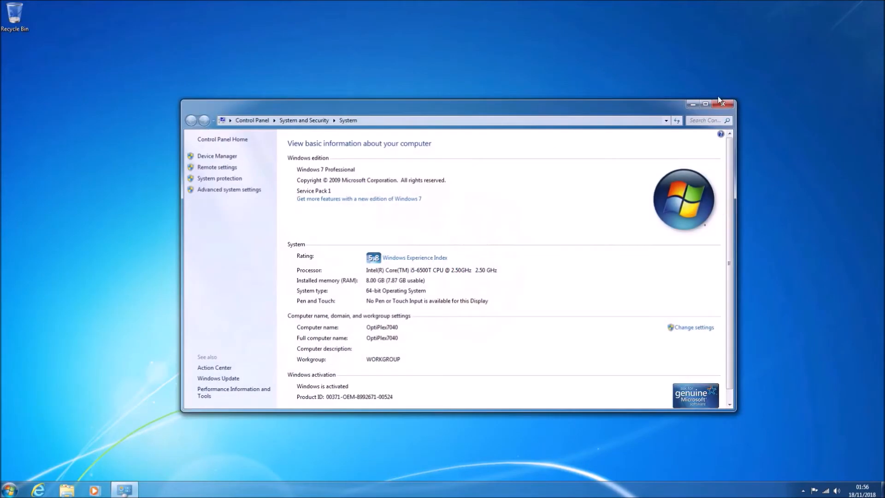
click(705, 104)
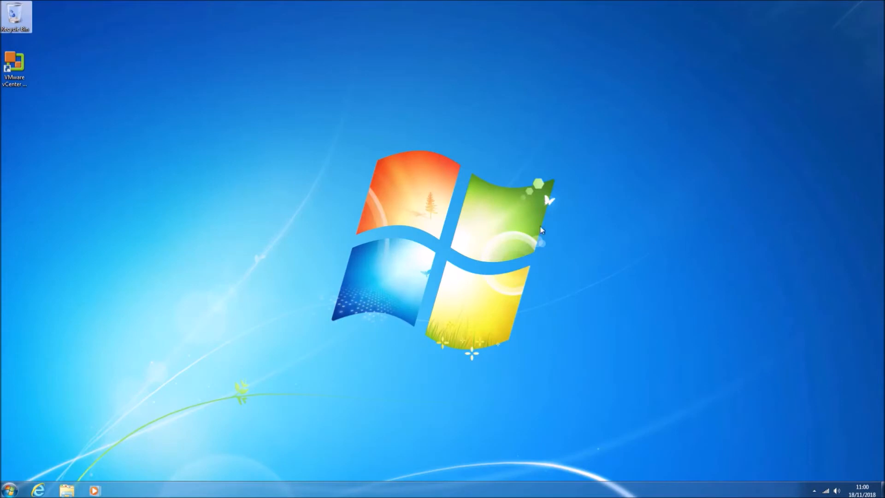
mouse_move(112, 409)
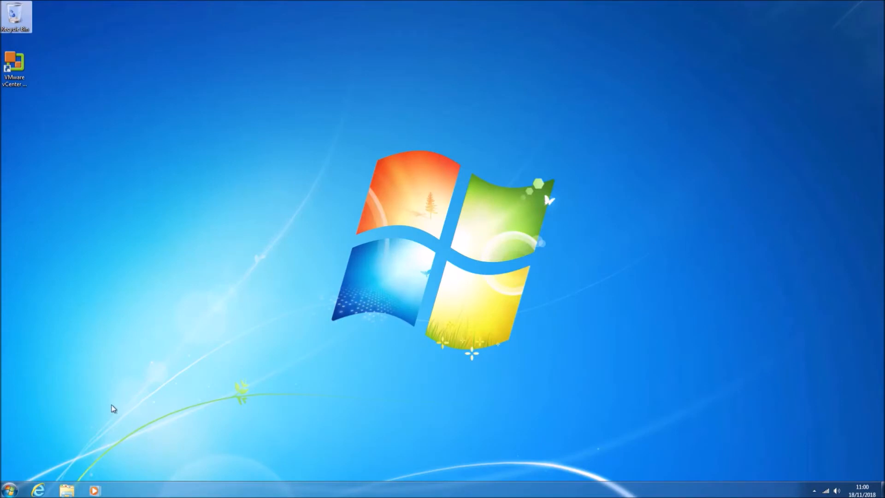
click(9, 489)
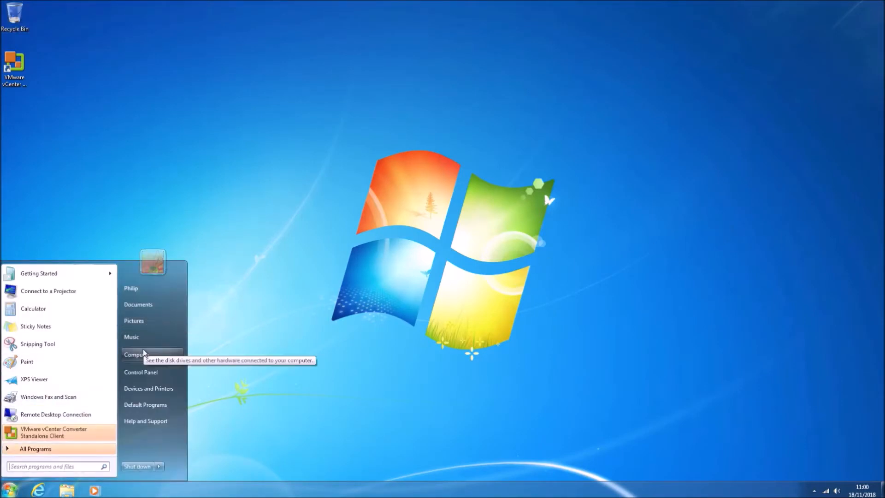
click(135, 354)
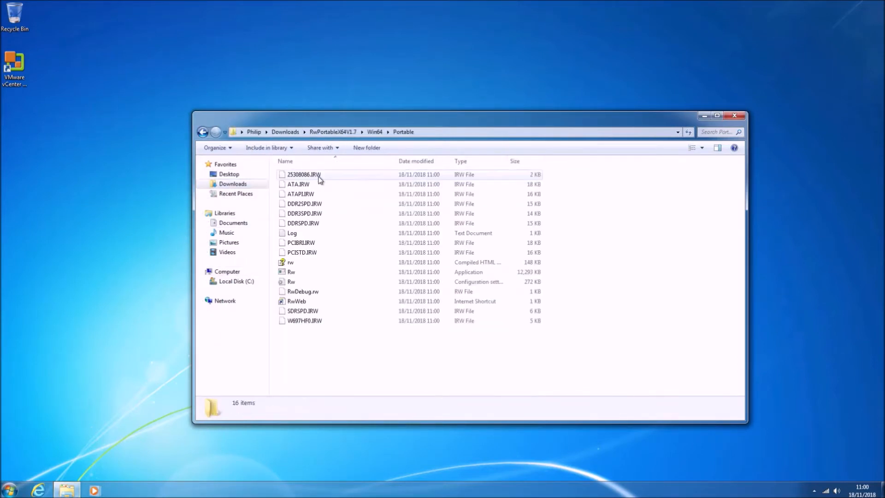
Step: Run Rw.exe with UAC approval and inspect the ACPI SLIC table showing DELL OEM ID
double_click(292, 272)
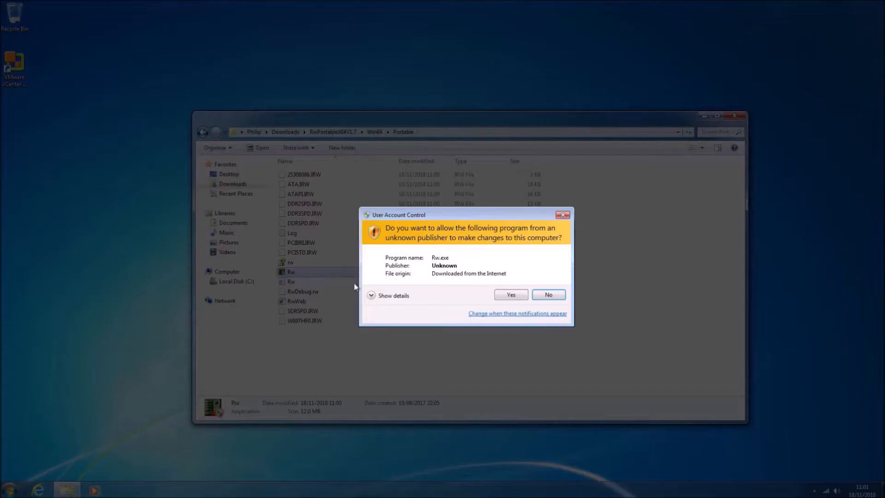
click(510, 294)
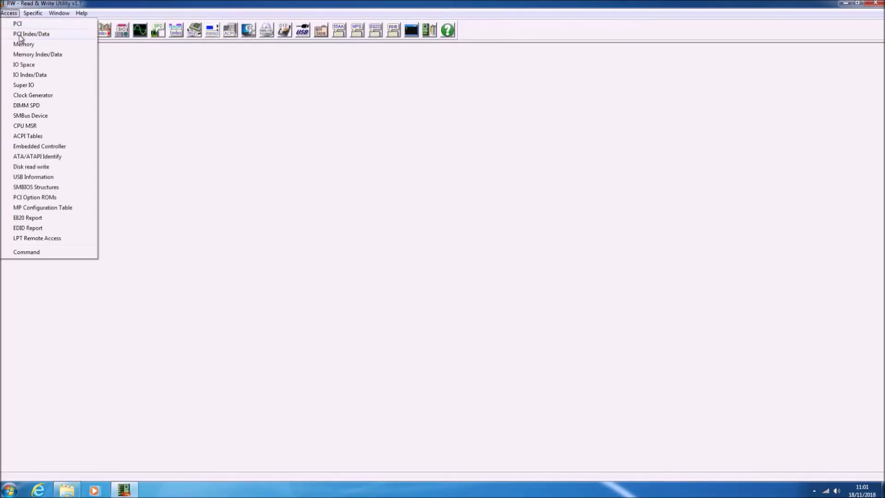
click(28, 136)
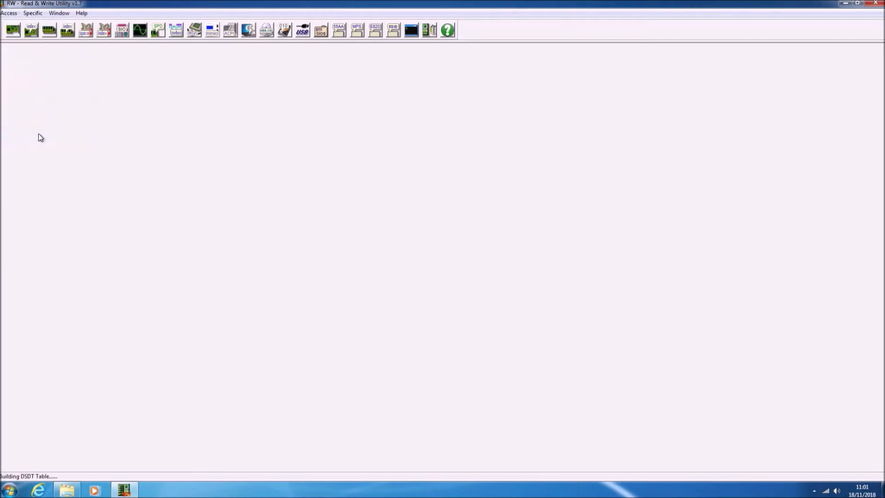
click(229, 30)
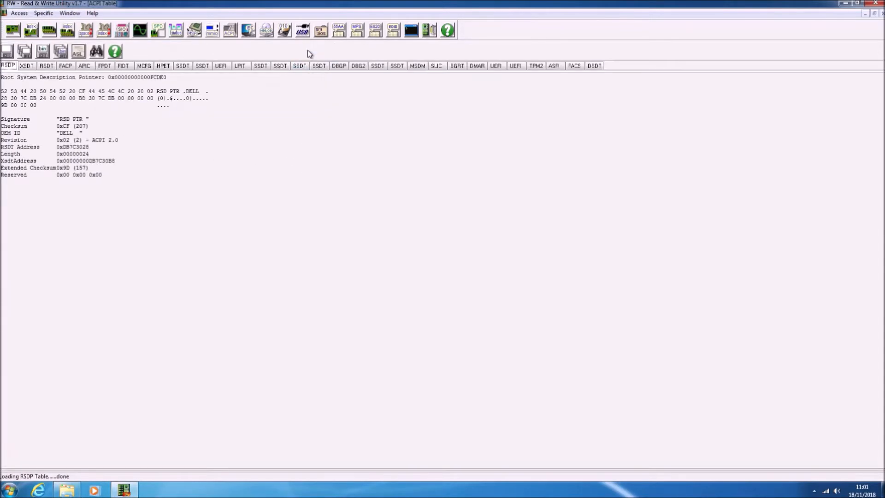
click(435, 65)
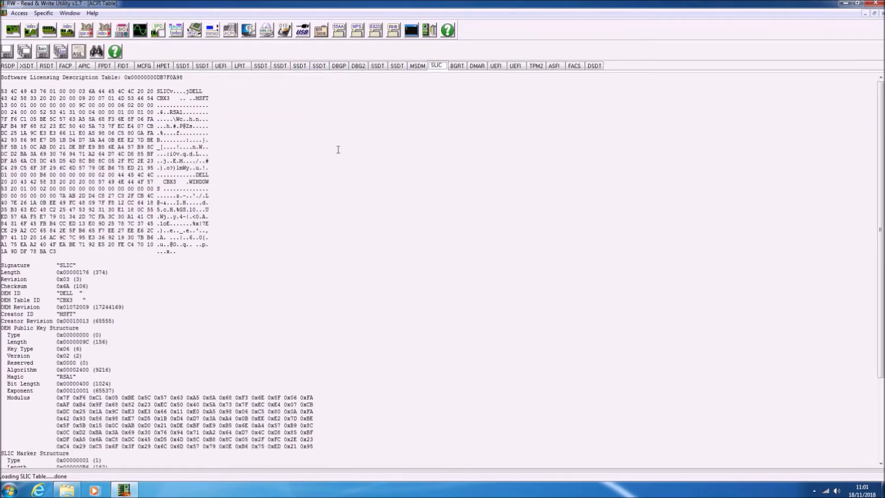
scroll(down, 3)
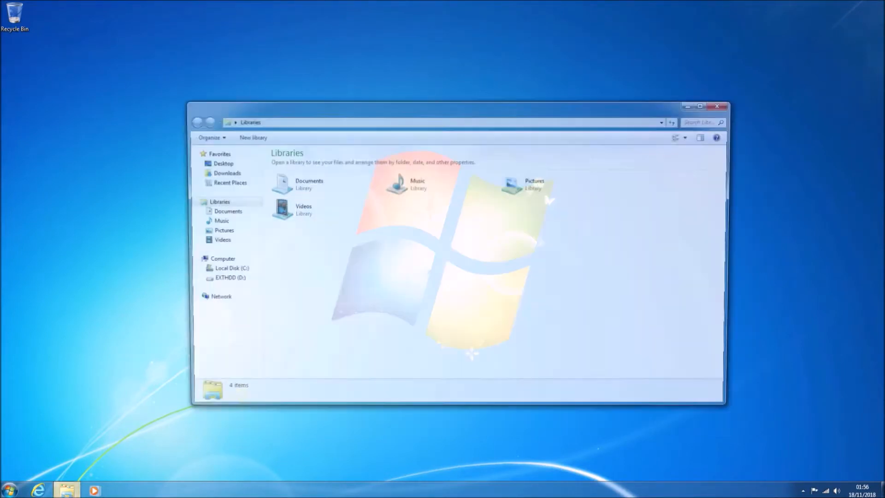
Step: Launch the VMware-converter-en-6.2.0-8466193 installer from EXTHDD (D:), approving UAC
click(231, 277)
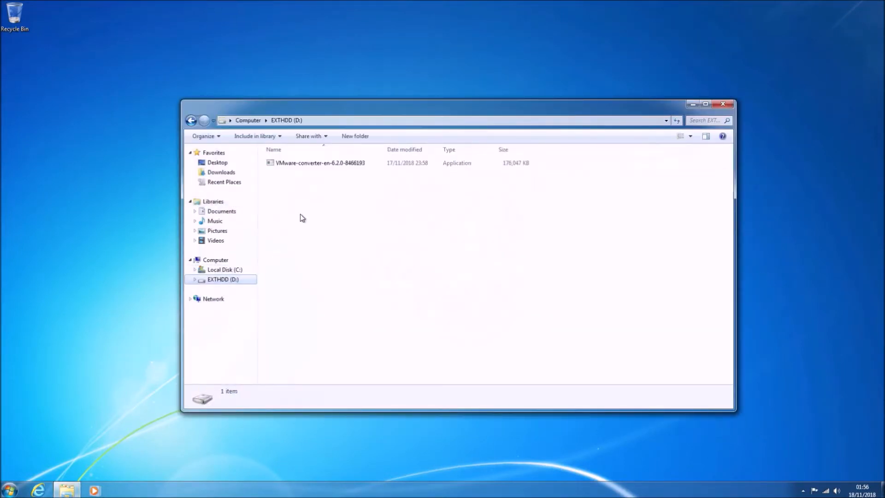
click(320, 162)
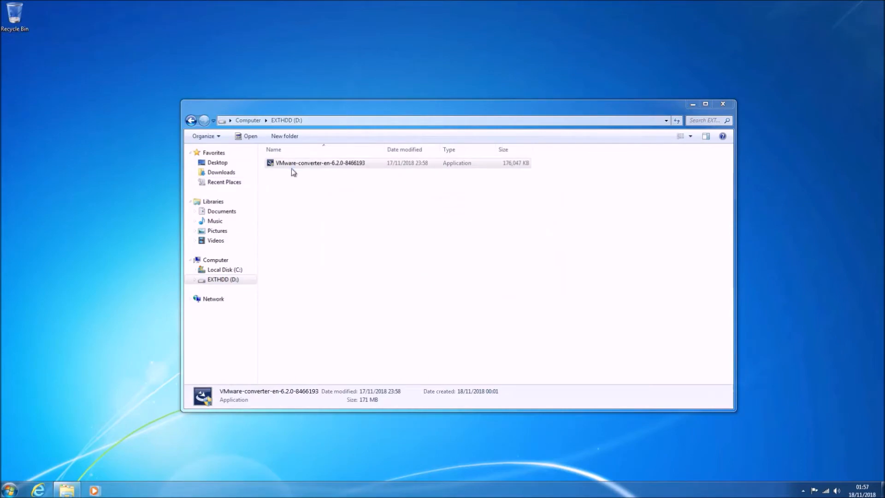
double_click(320, 163)
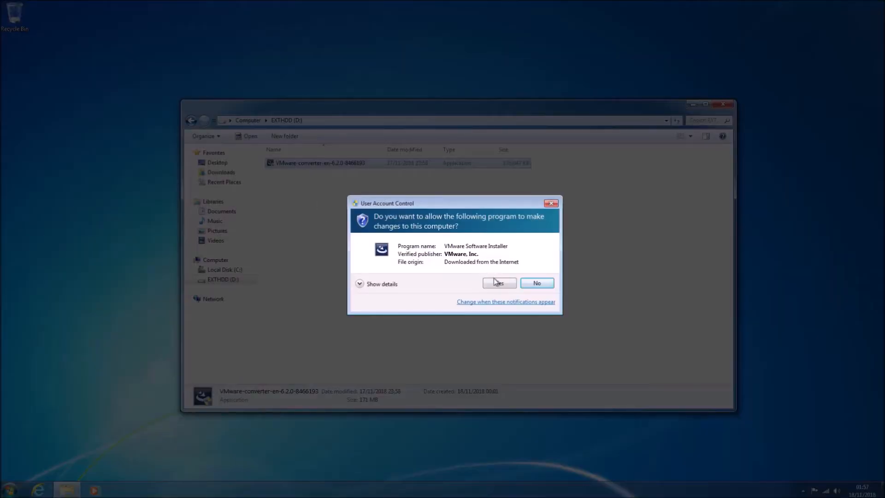
click(499, 283)
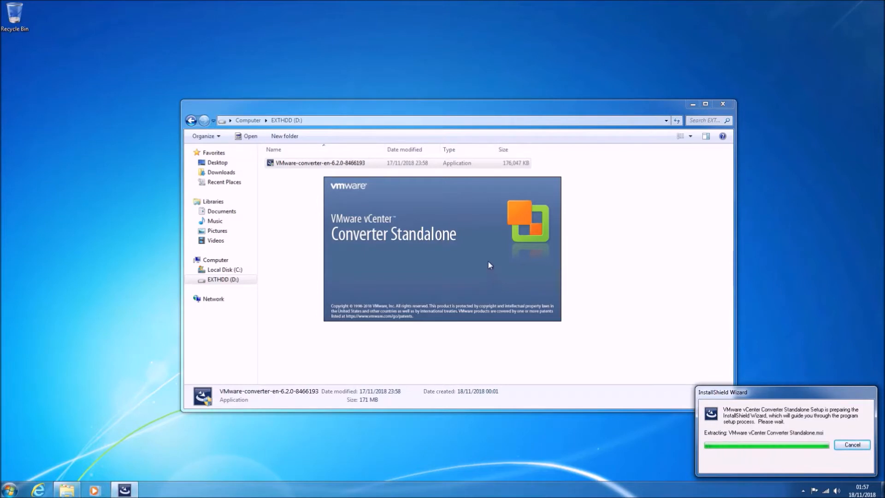
mouse_move(490, 261)
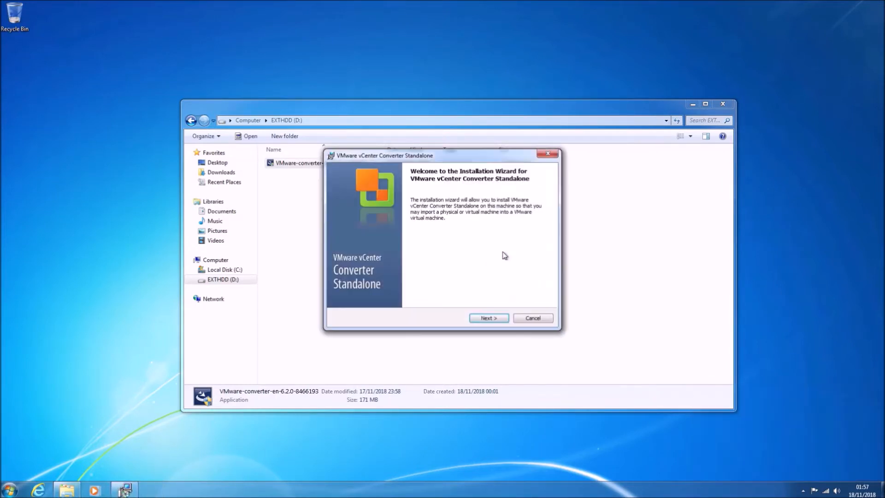
Step: Accept the license terms, choose local installation, and opt out of the customer experience program
click(488, 318)
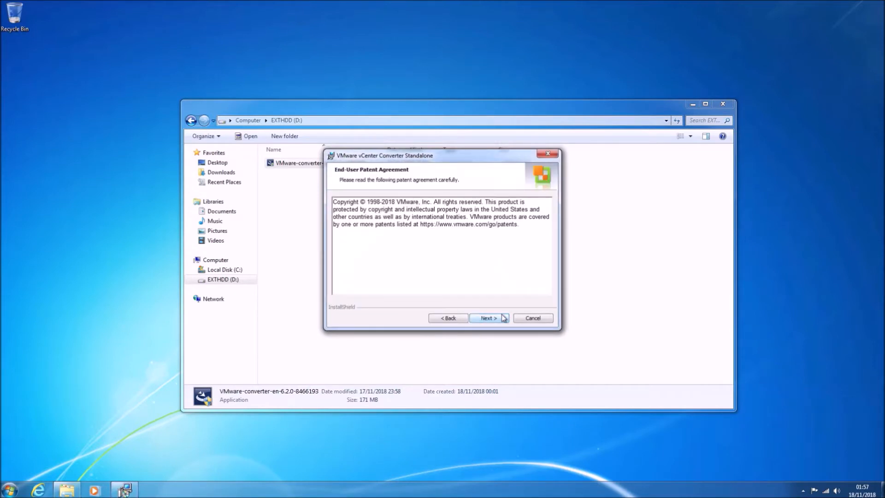
click(488, 318)
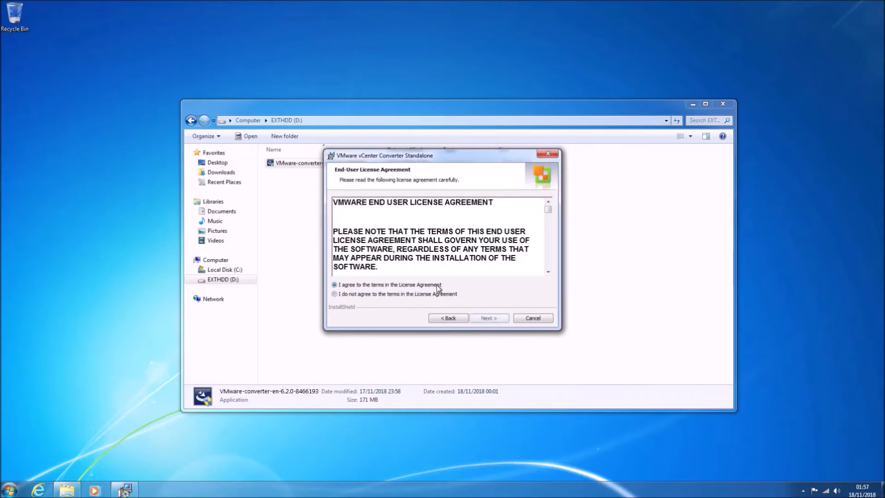
click(487, 318)
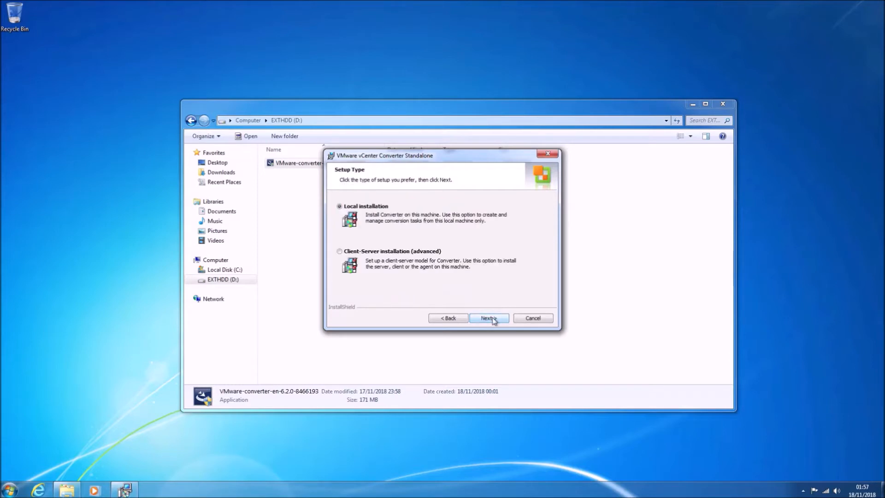
click(488, 317)
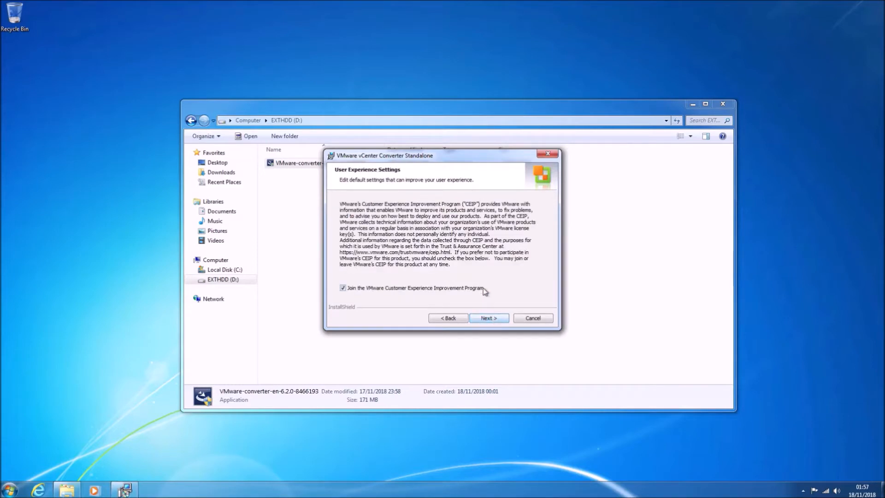
click(488, 317)
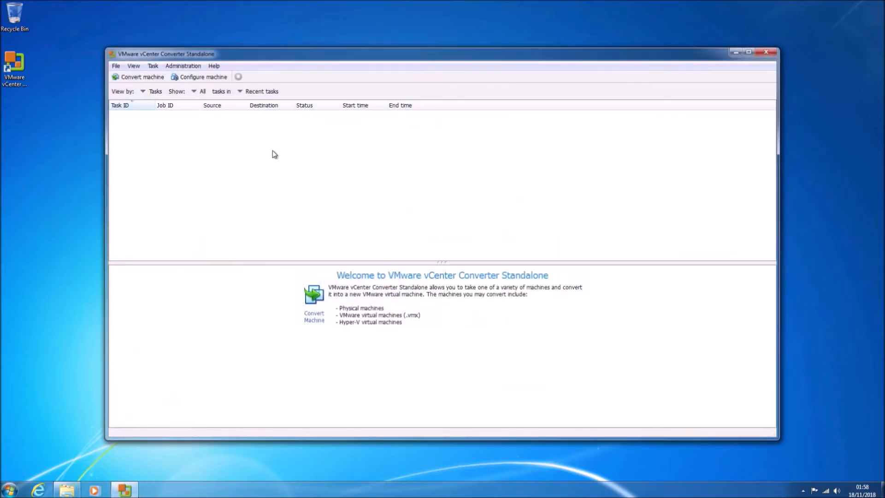
Step: Start a conversion with this local powered-on machine as source, reviewing its details
click(143, 77)
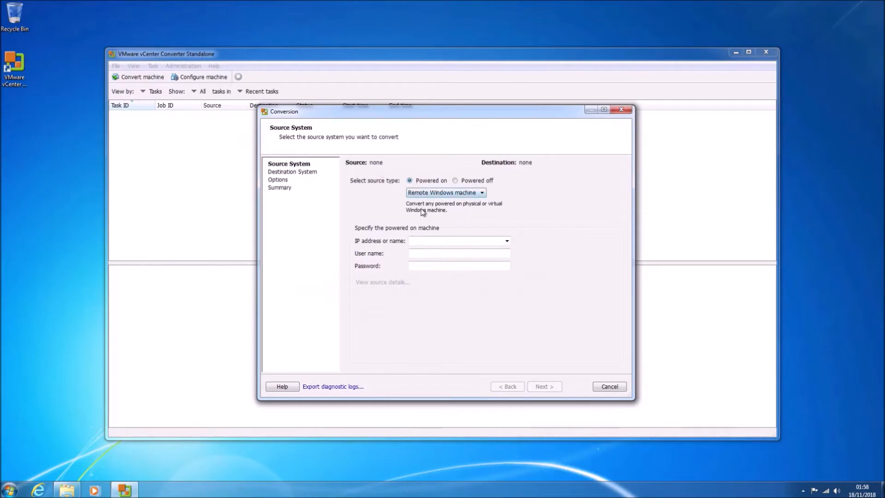
mouse_move(465, 205)
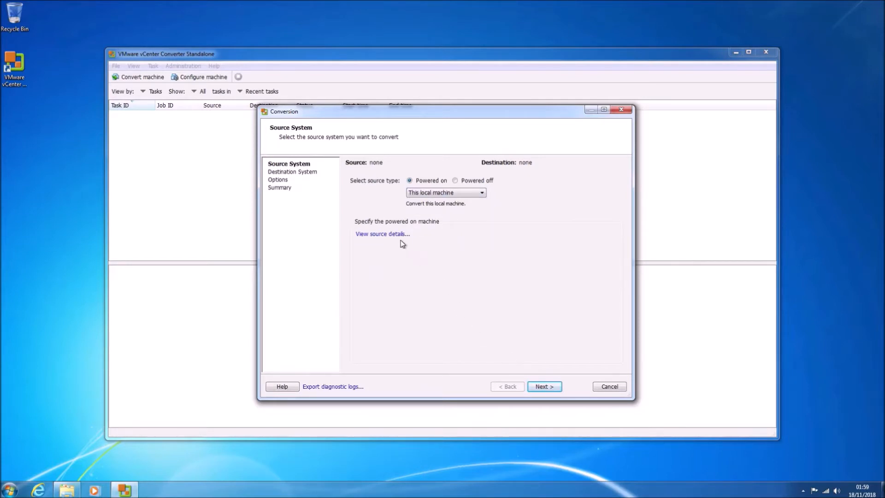
click(383, 234)
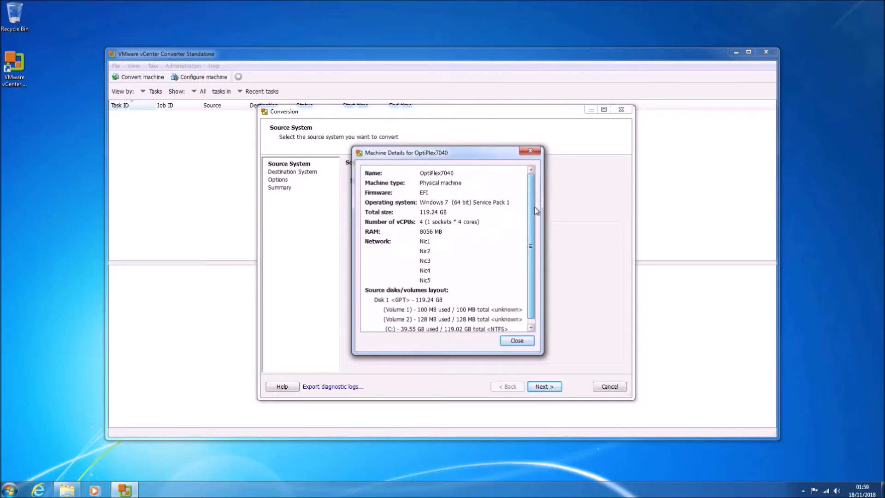
click(515, 340)
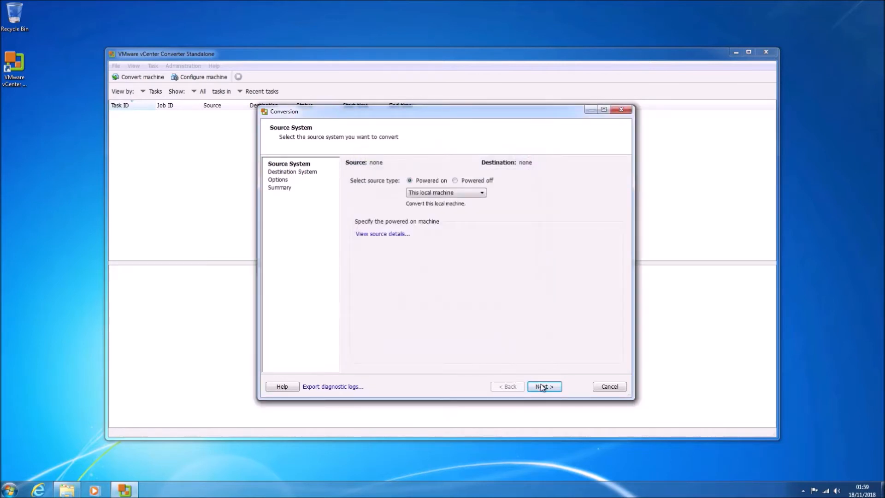
click(544, 387)
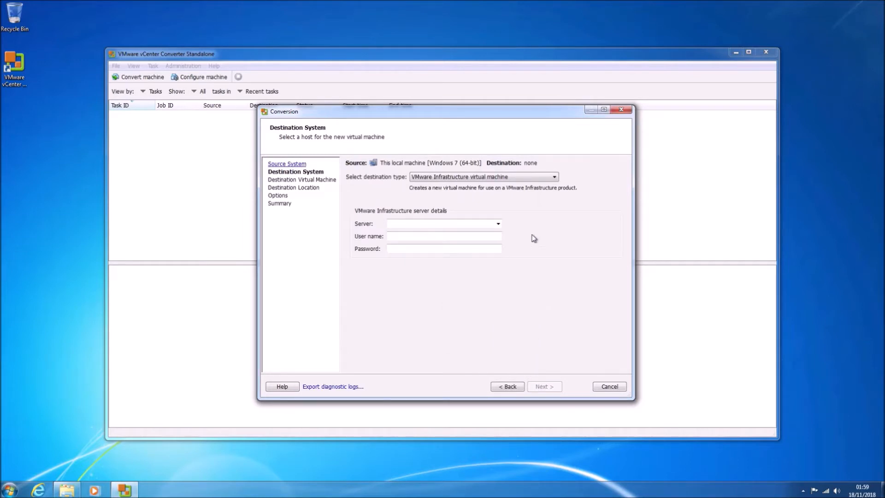
Step: Target a VMware Workstation VM saved in a new OptiPlex7040VM folder on EXTHDD (D:)
click(552, 176)
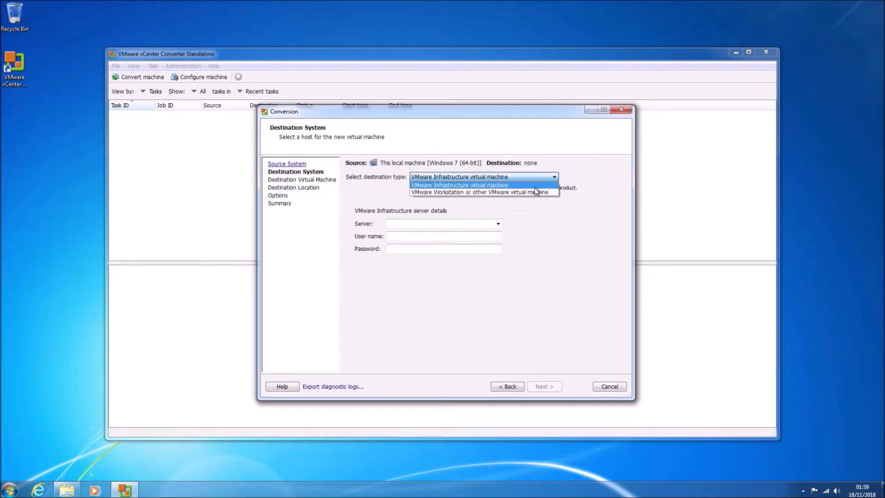
click(479, 191)
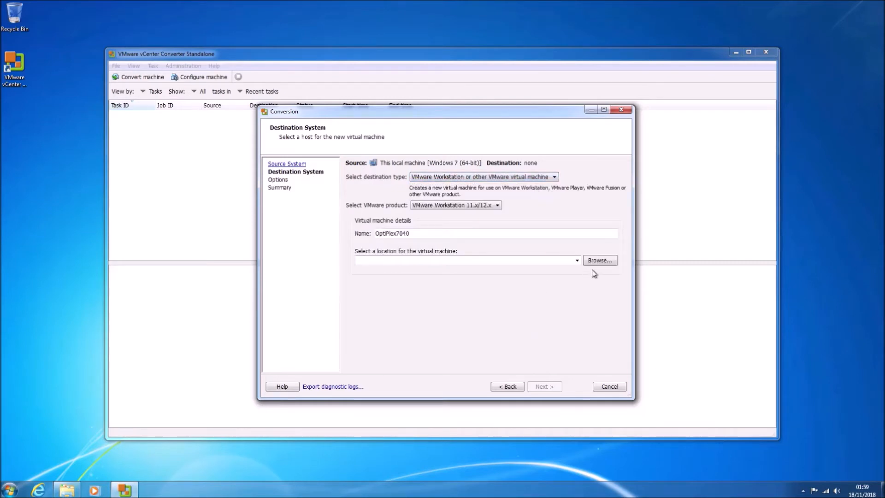
click(600, 260)
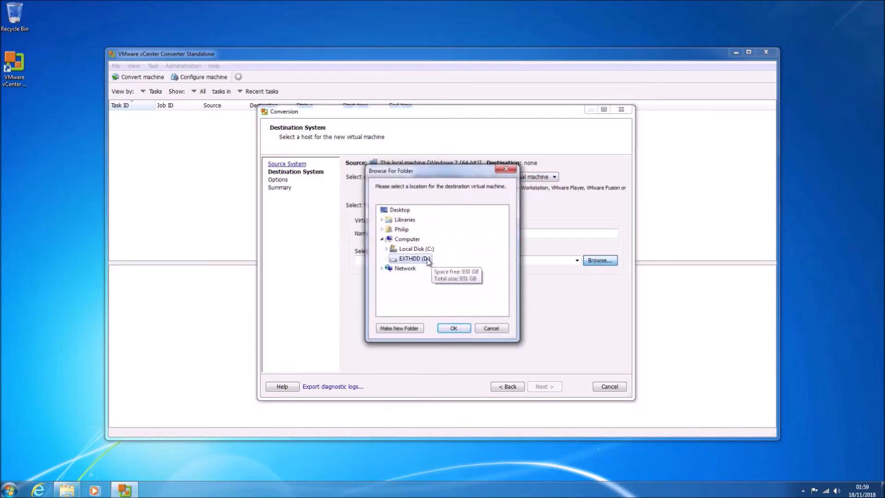
click(400, 328)
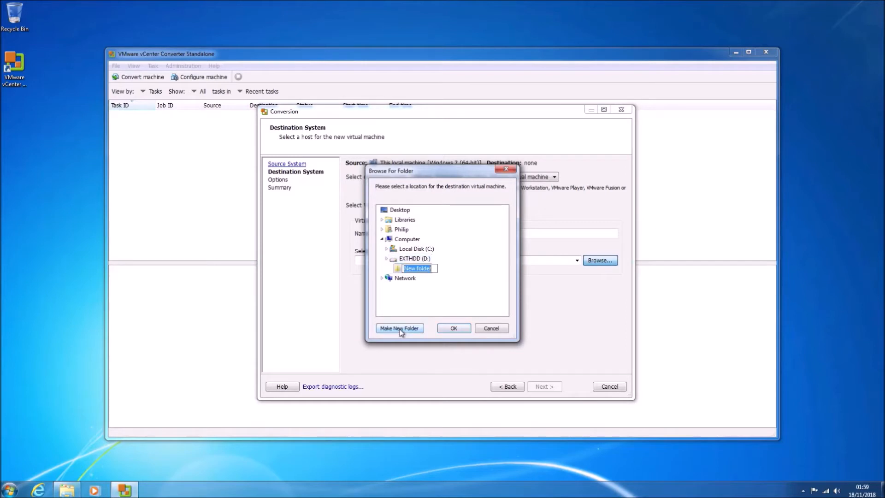
text(OptiPlex7040)
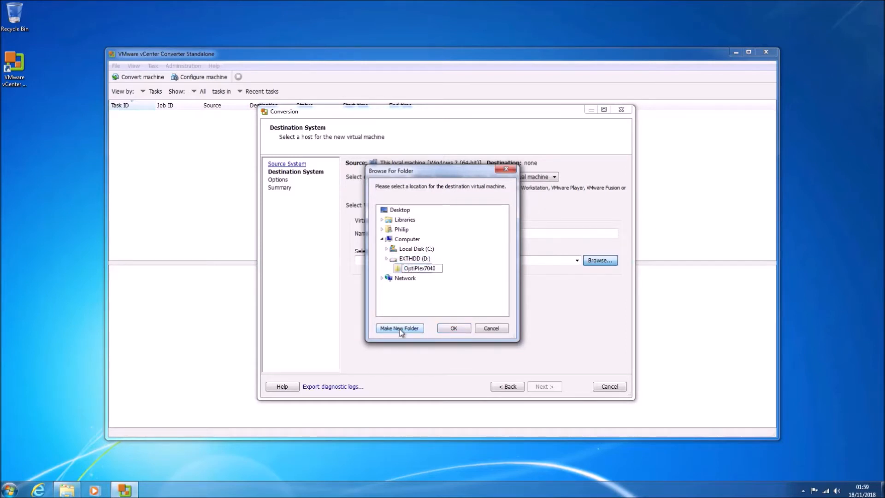
text(VM)
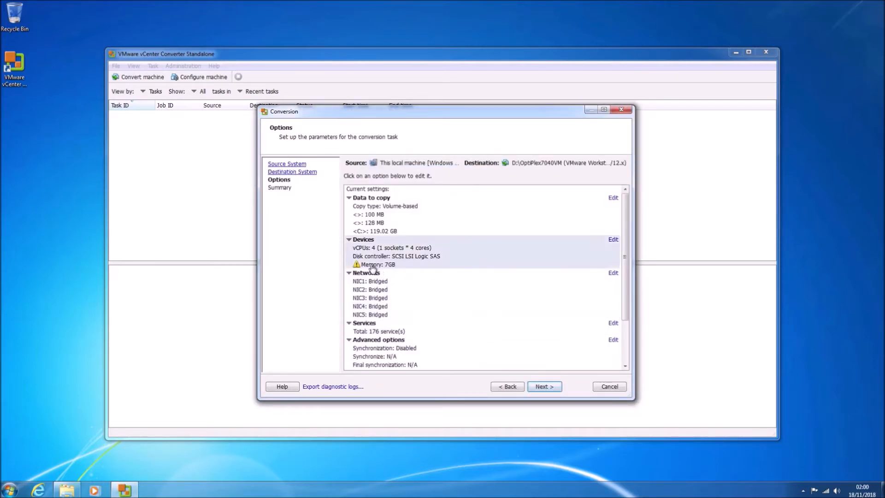
Step: Set the virtual machine's memory to 2048 MB and submit the conversion
click(376, 265)
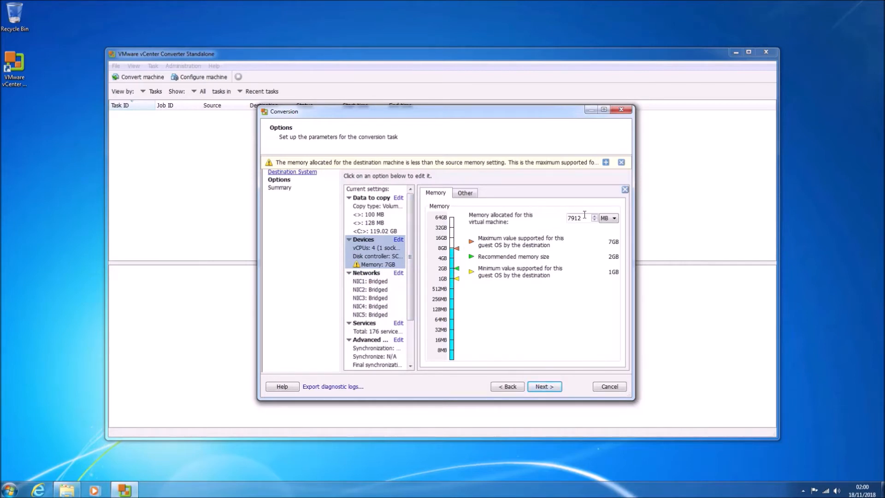
triple_click(575, 218)
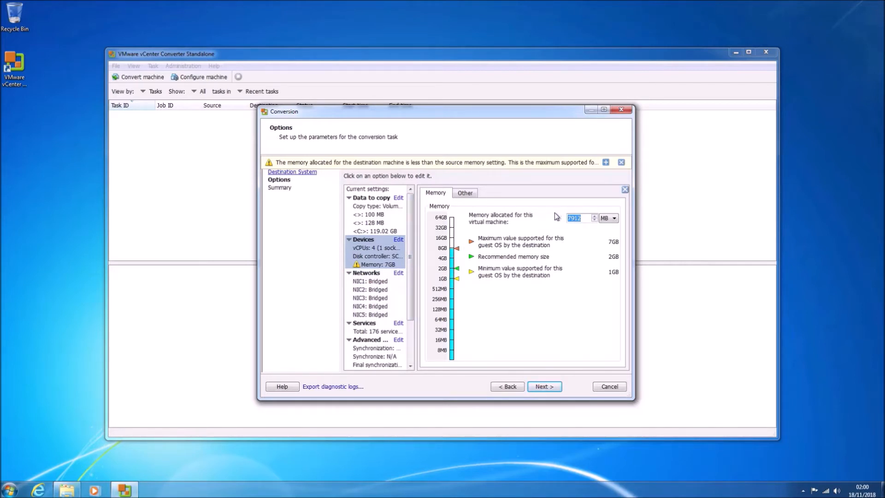
text(2048)
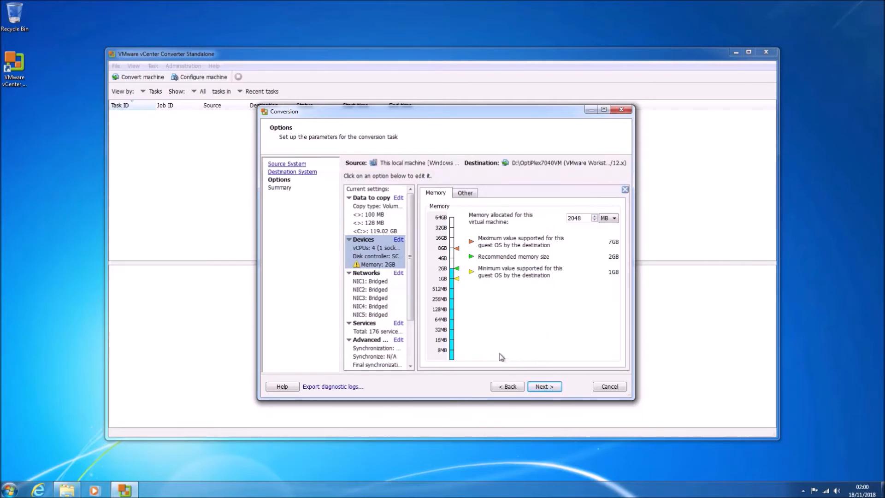
scroll(down, 3)
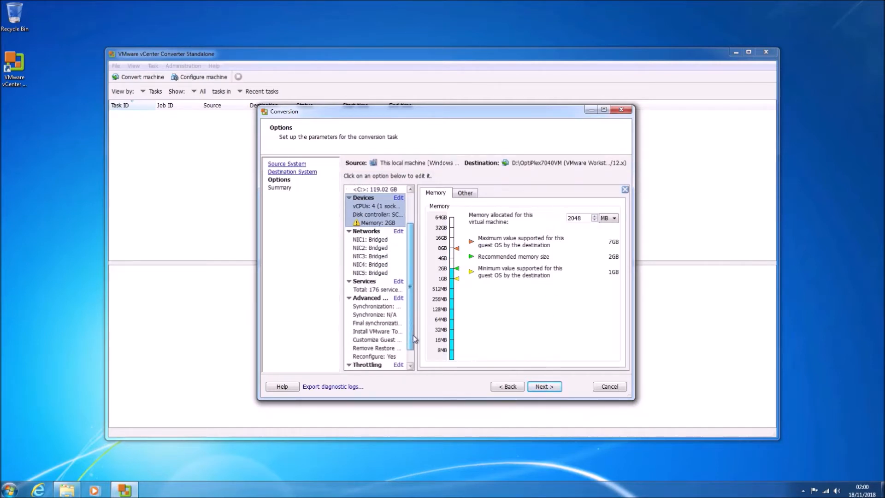
click(544, 387)
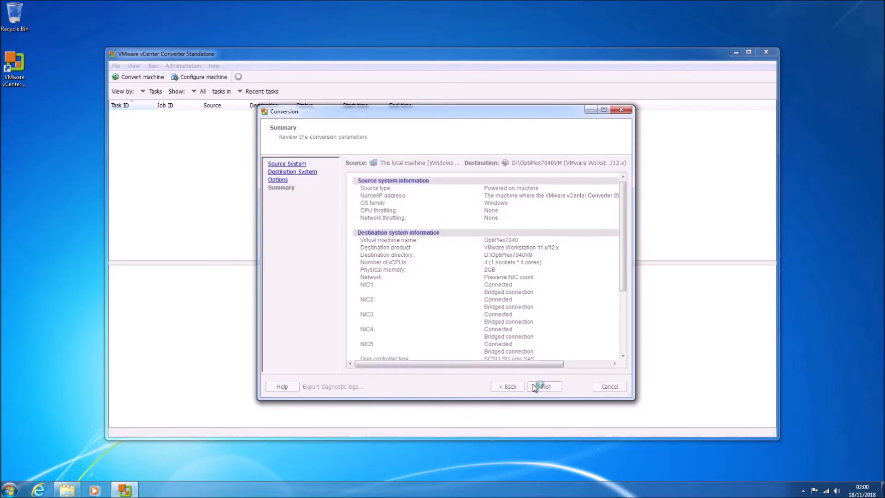
click(544, 386)
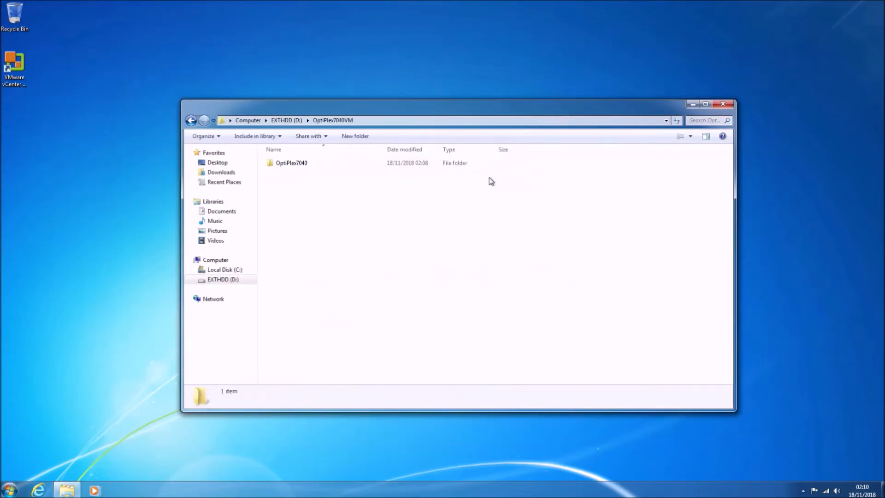
Step: Open the OptiPlex7040 folder to view the converted OptiPlex7040.vmdk and .vmx files
double_click(291, 163)
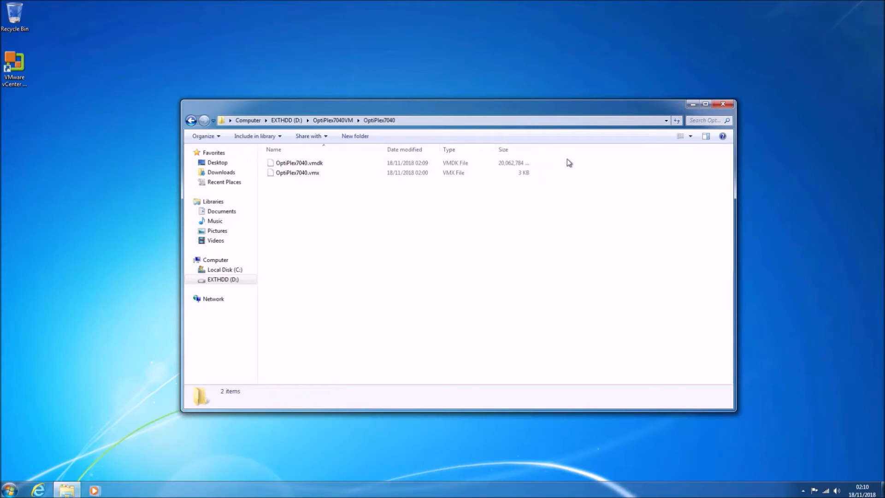
click(722, 104)
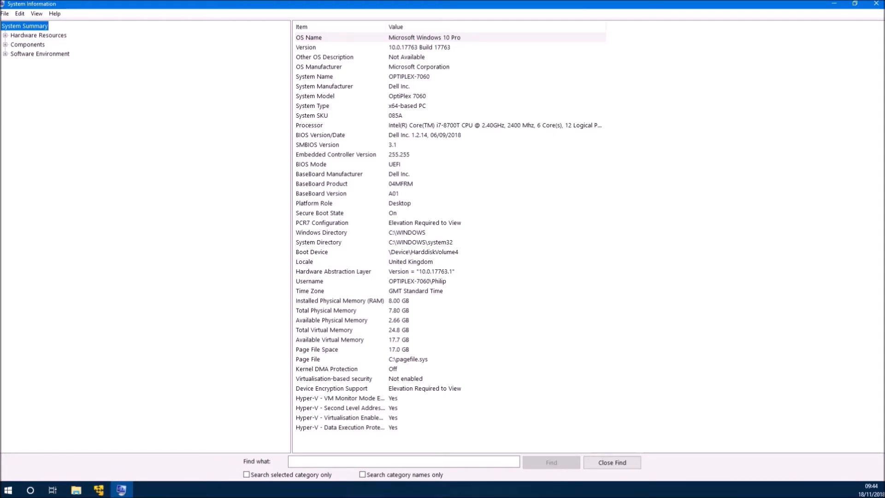
Step: Close the Dell OptiPlex 7060 System Information summary window
click(314, 96)
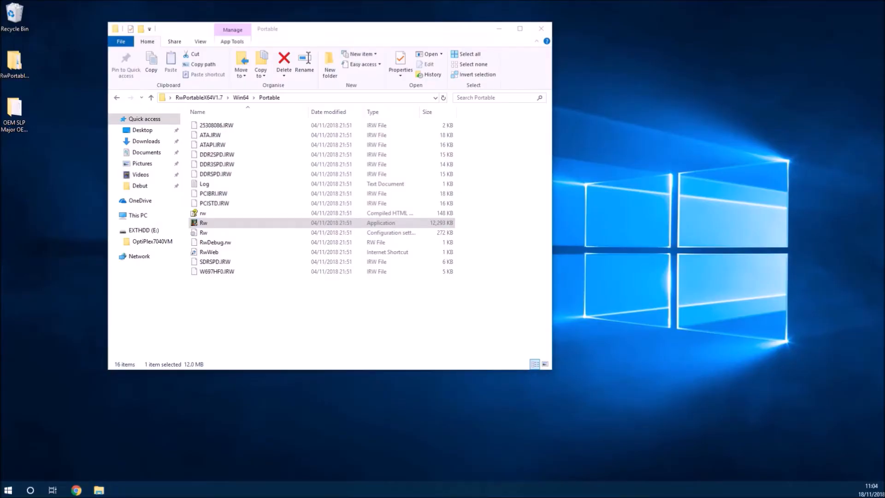
double_click(203, 222)
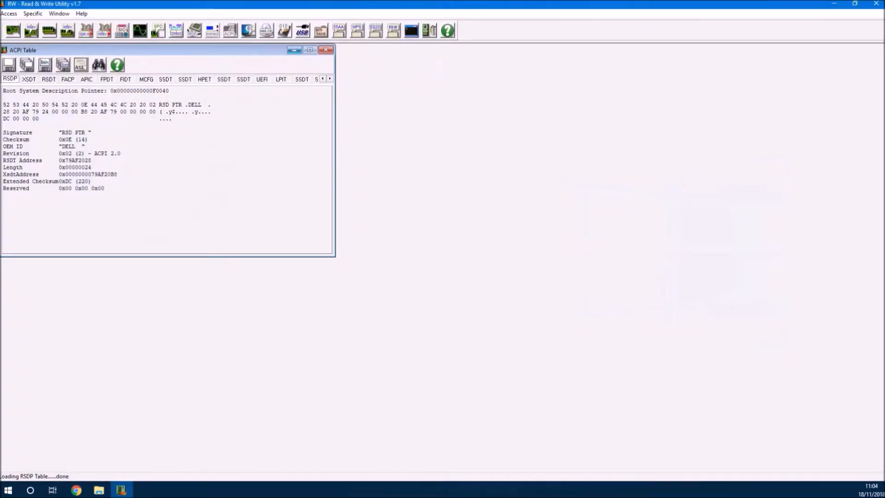
click(398, 66)
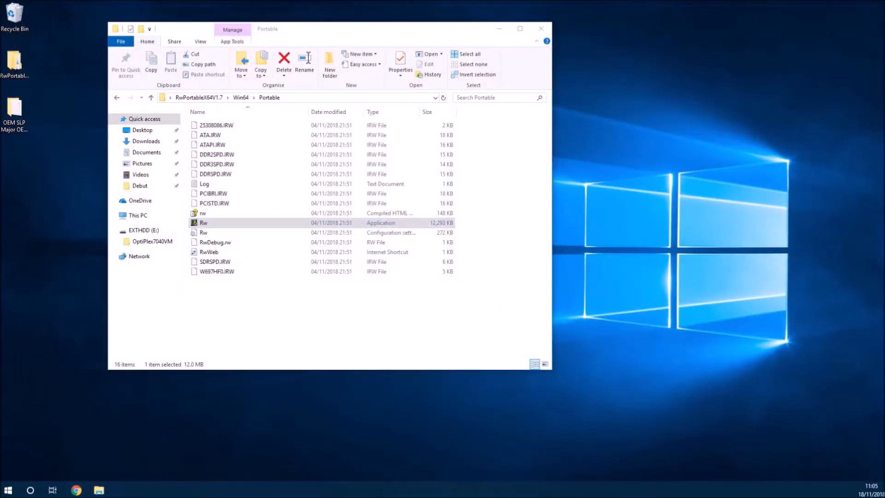
Step: Bring up the blog in Chrome and scroll to the SLIC 2.1 passthrough acpi/SMBIOS lines
click(122, 490)
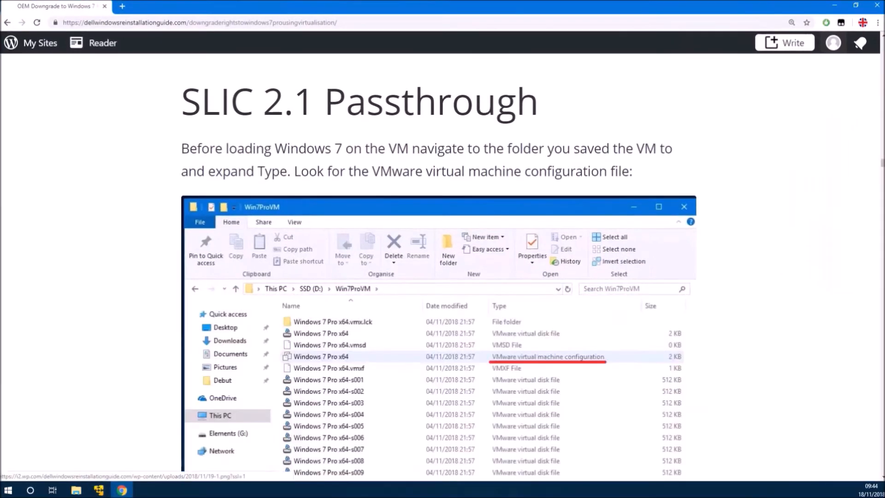
scroll(down, 3)
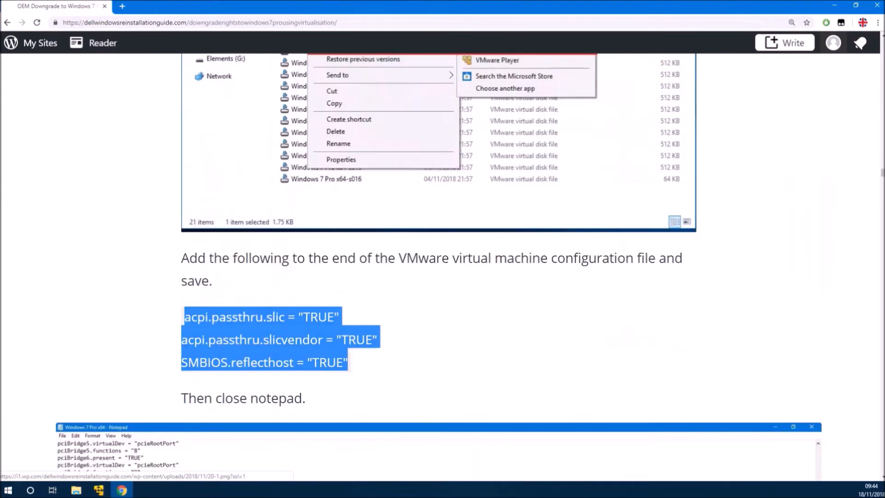
scroll(down, 3)
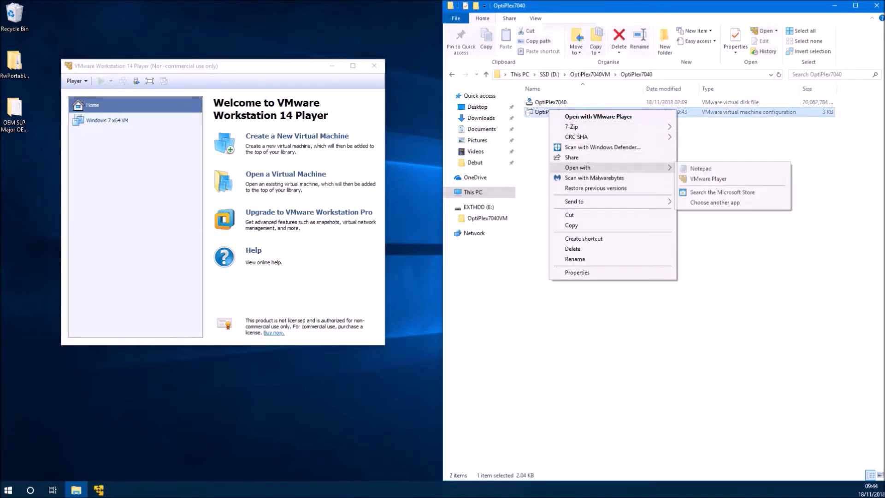
Step: Open the OptiPlex7040 .vmx in Notepad and go to the end of the file
click(701, 168)
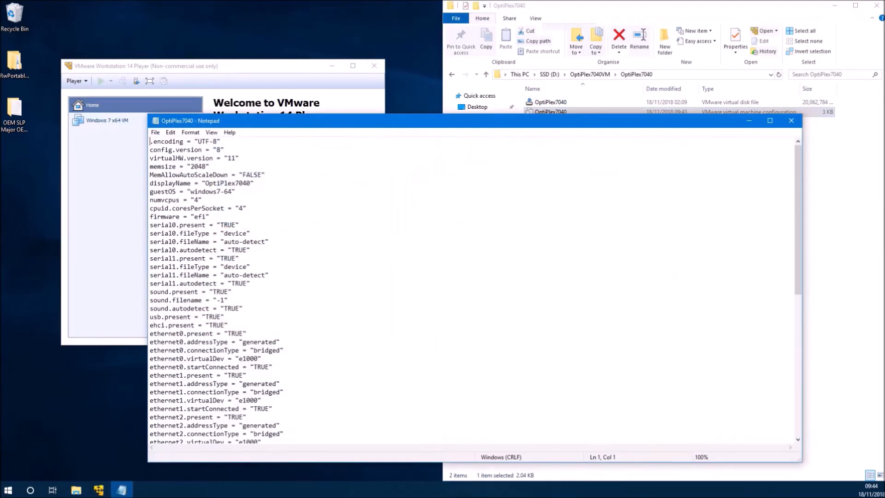
click(770, 121)
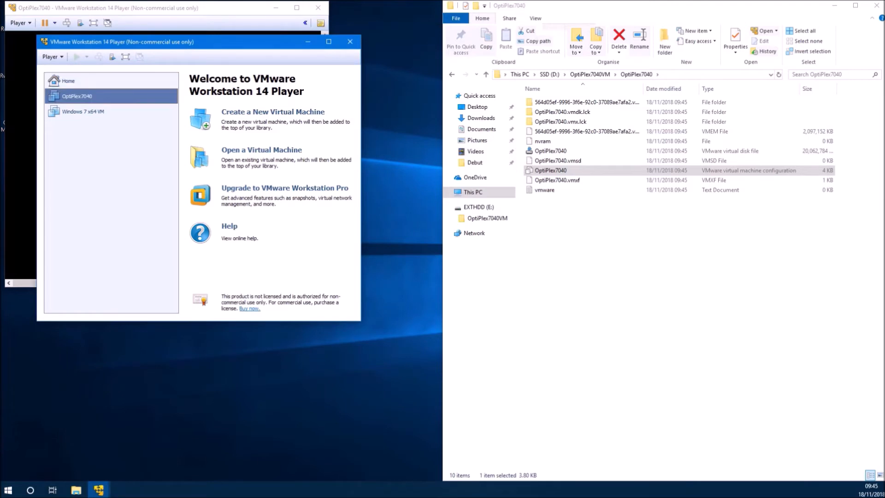
Step: Launch OptiPlex7040 from the Player library, cancelling the machine-in-use warning
double_click(76, 96)
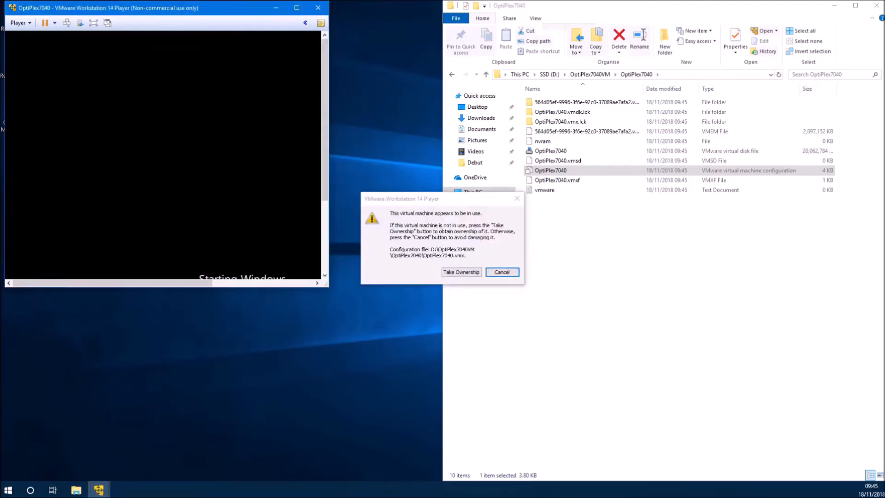
click(501, 271)
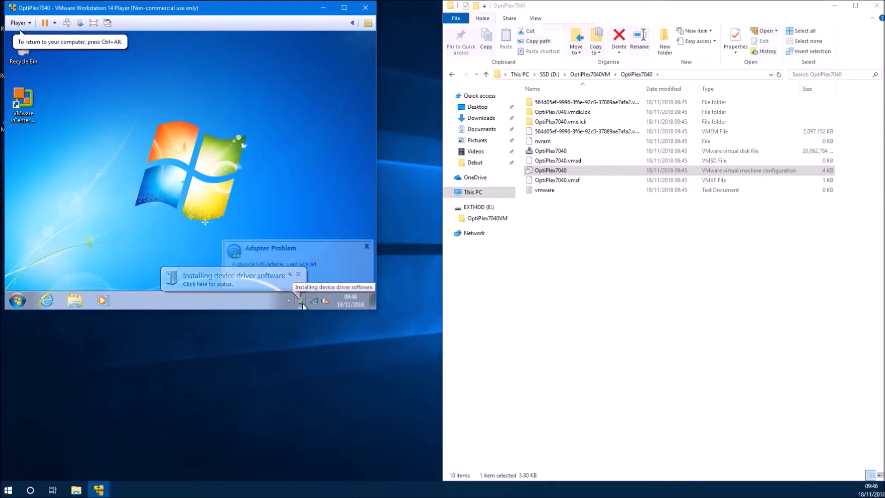
Step: Review and close the guest's driver installation status, then begin shutting down Windows 7
click(287, 300)
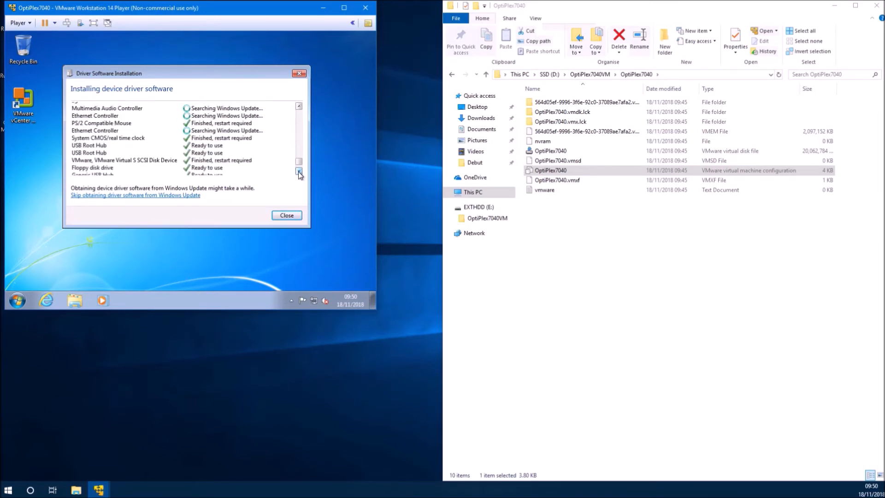
click(287, 216)
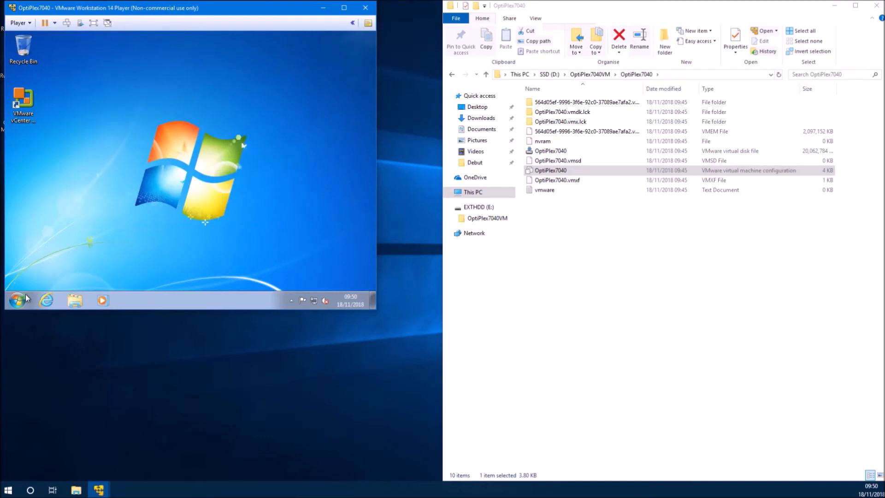
click(19, 23)
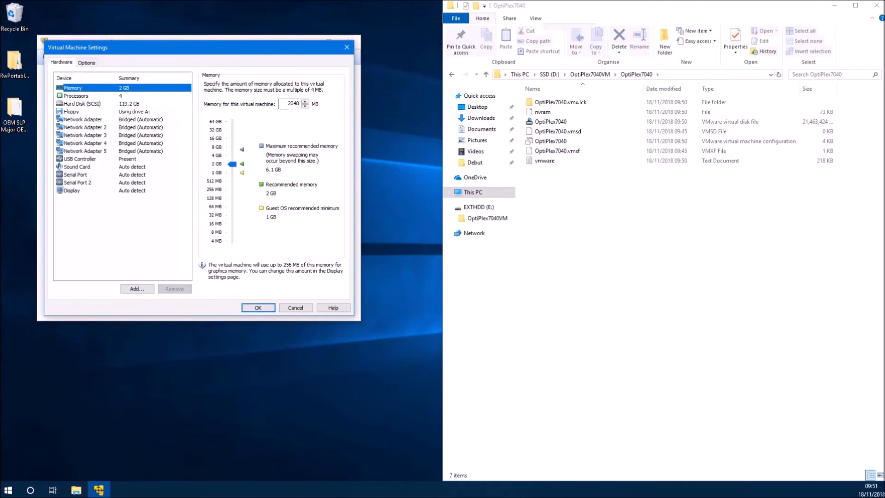
Step: Add a SATA CD/DVD drive set to connect at power on and confirm
click(71, 111)
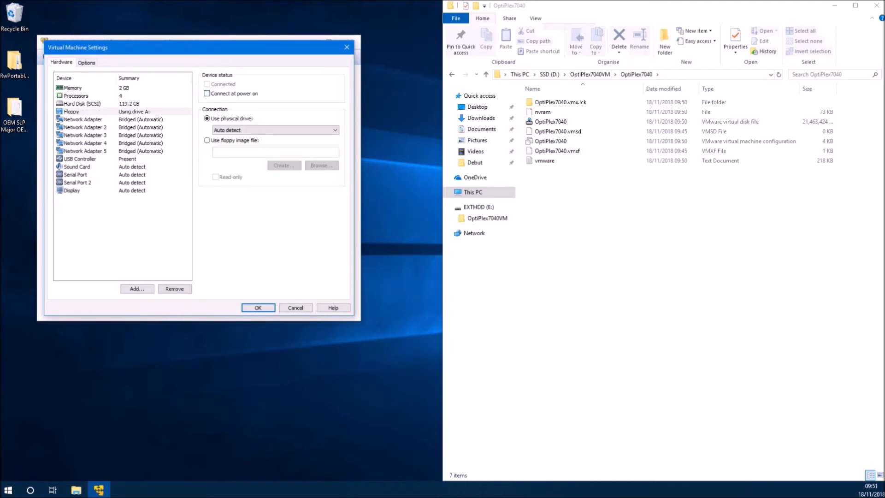
click(137, 288)
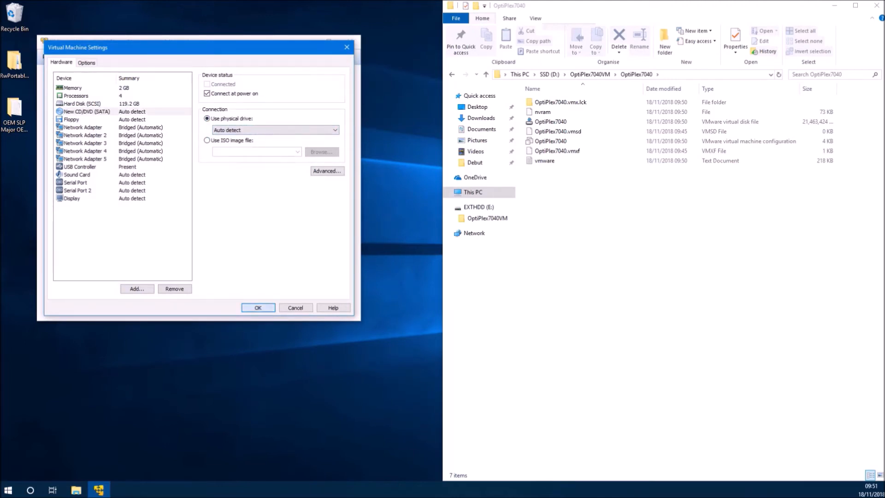
click(258, 307)
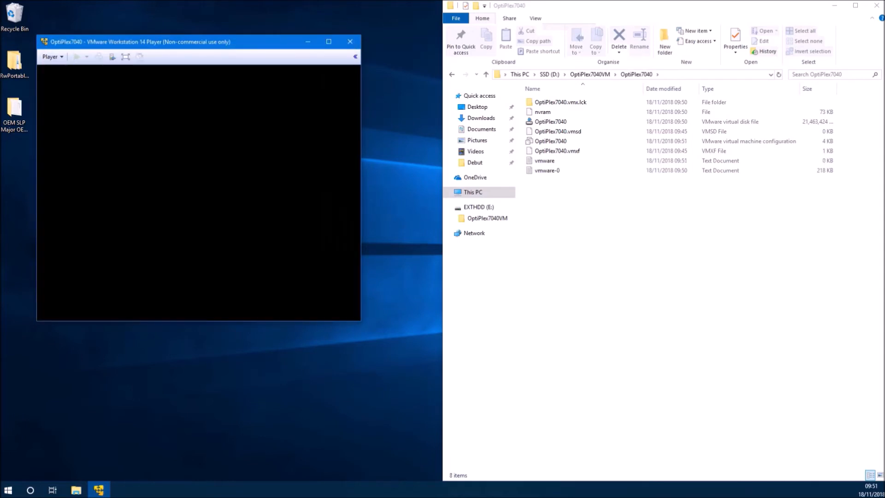
Step: Answer the missing CD/DVD device prompt and dismiss the missing WiFi adapter notification
click(76, 56)
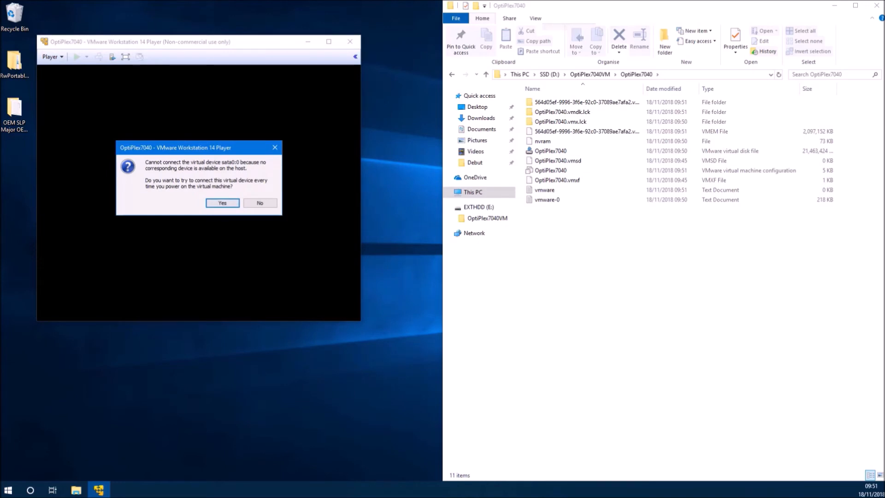
click(222, 203)
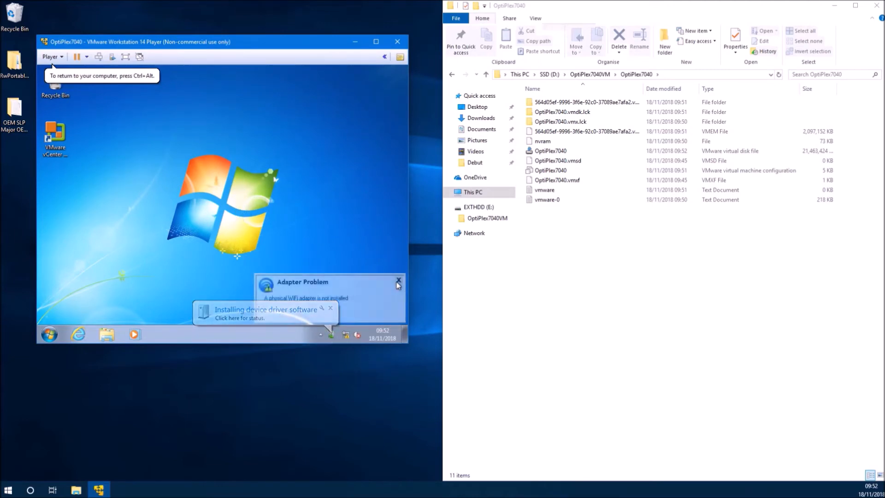
click(398, 280)
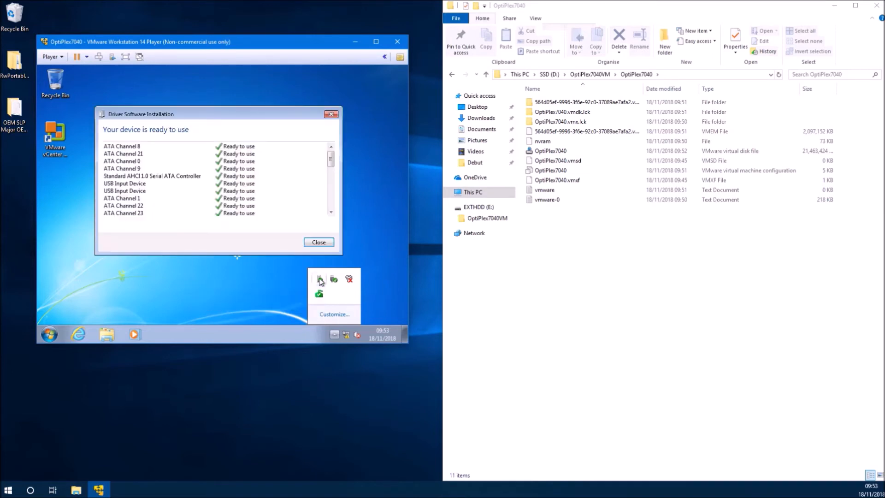
Step: Close the guest's Driver Software Installation and System windows
click(319, 242)
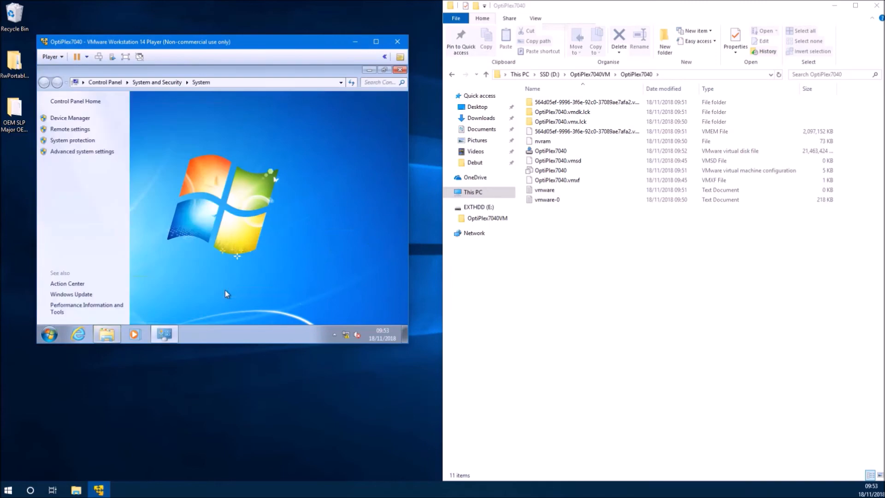
click(70, 118)
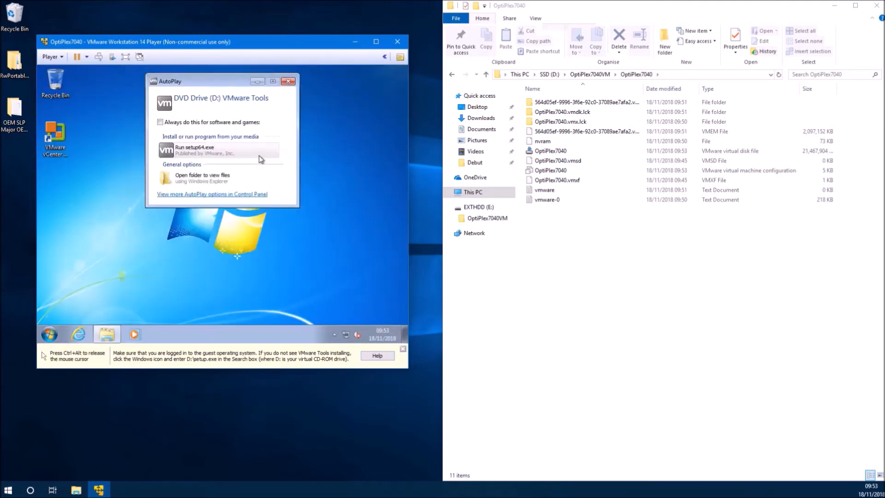
Step: Run setup64.exe through the VMware Tools wizard and decline the restart prompt
click(194, 149)
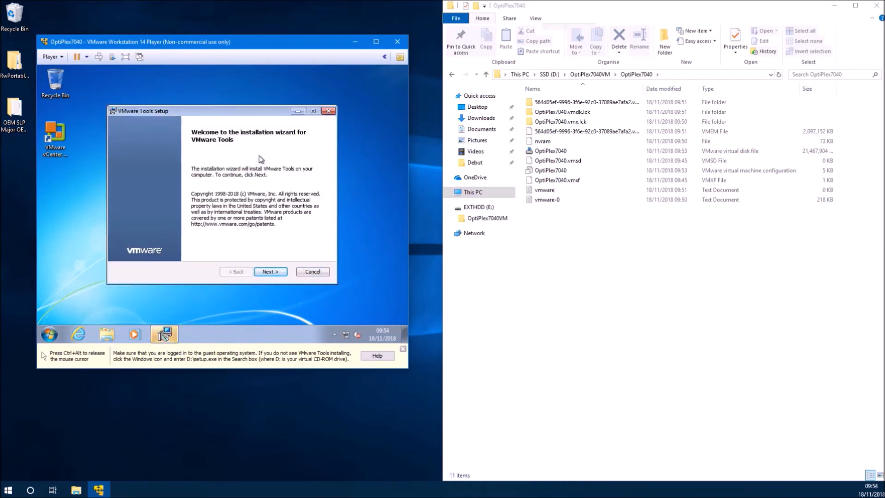
click(270, 272)
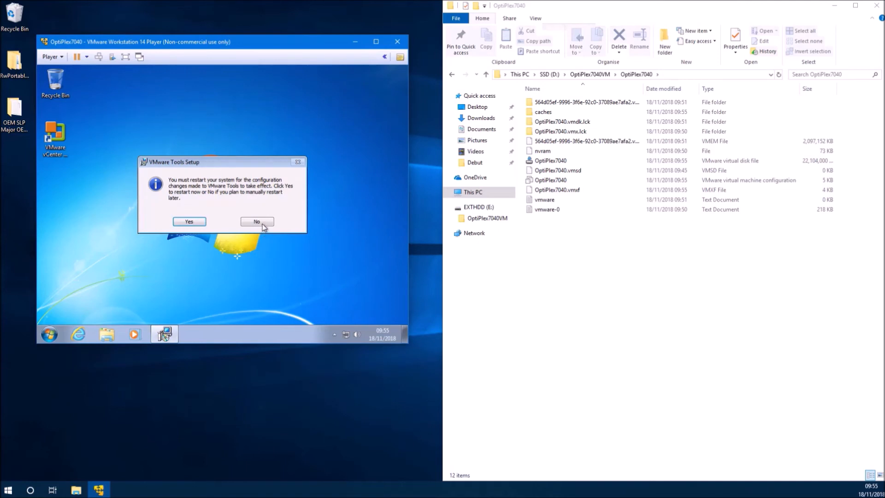
click(256, 221)
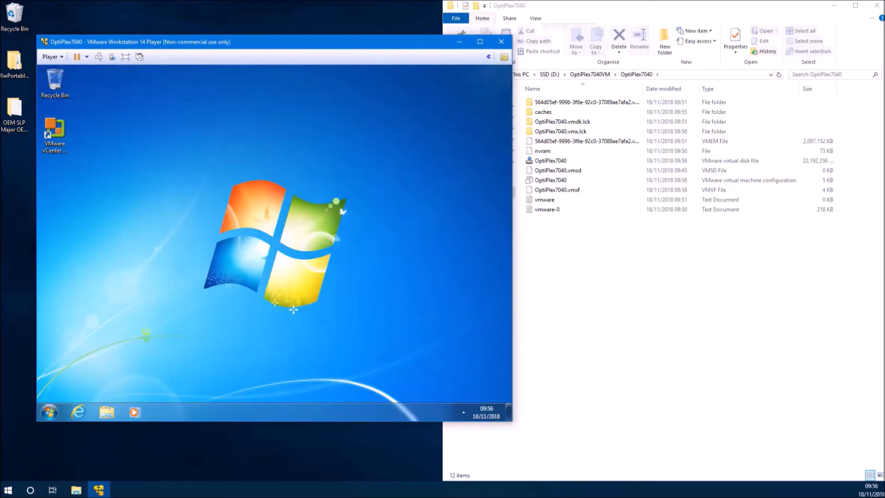
Step: Maximize the VM, then check and close the guest's System properties and Device Manager
click(480, 41)
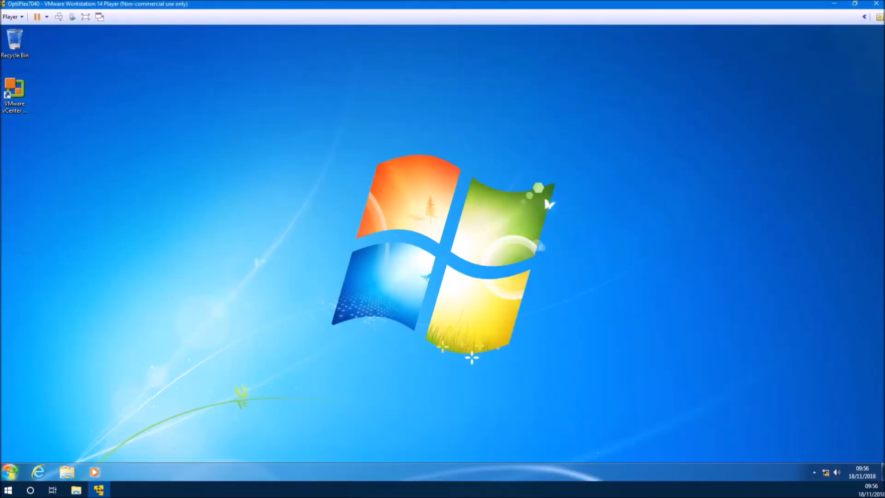
click(8, 490)
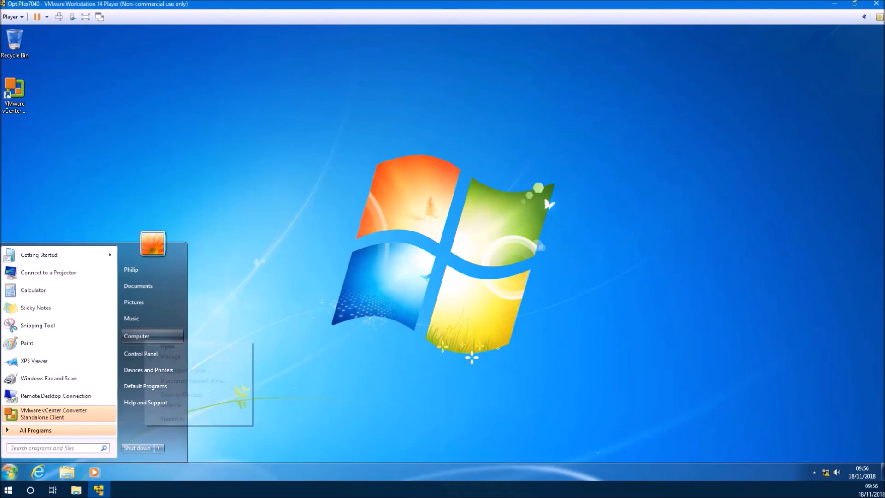
click(7, 489)
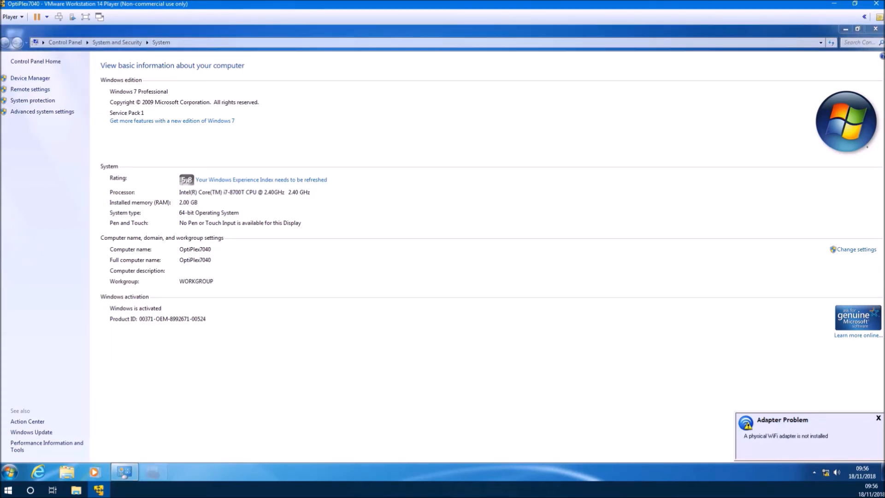
click(30, 78)
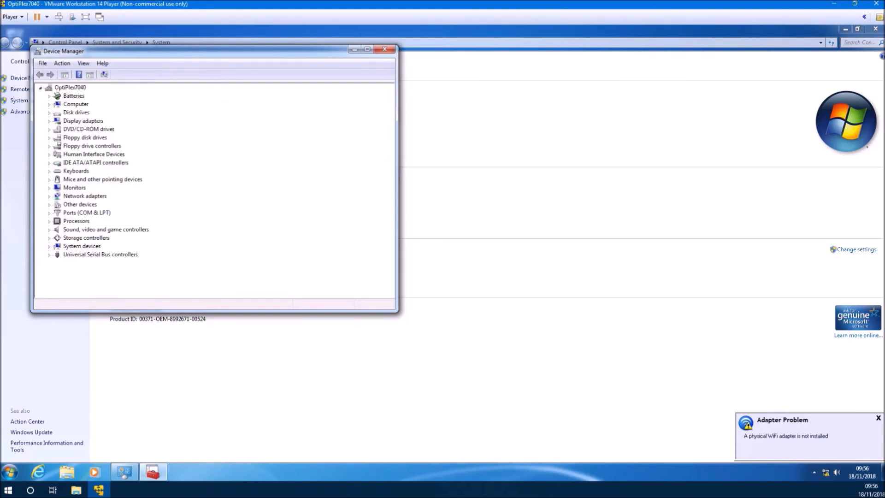
click(385, 49)
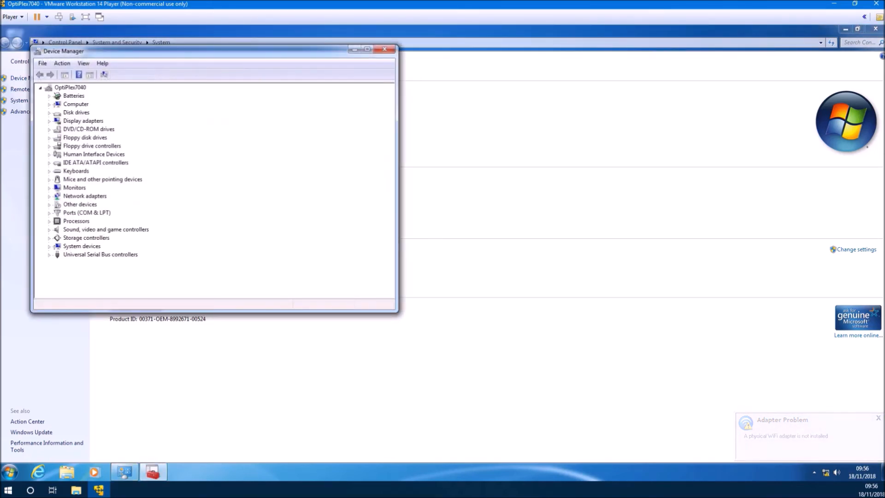
click(50, 196)
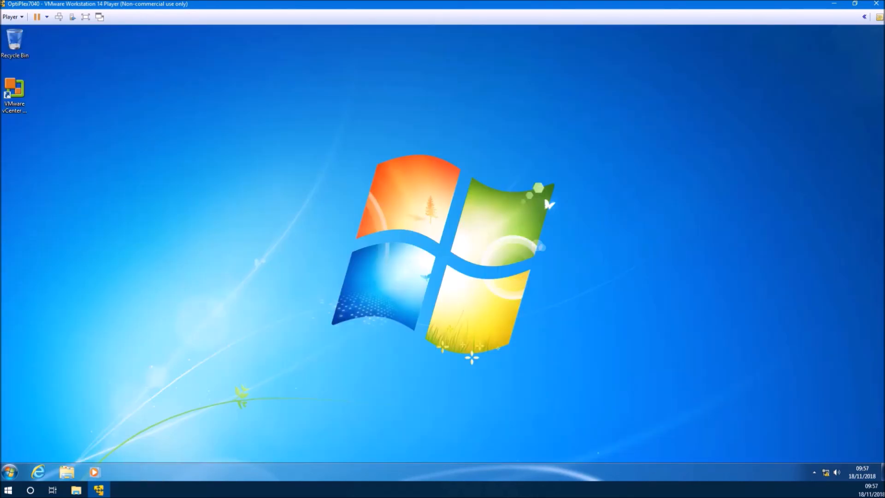
Step: Launch Rw.exe from Downloads > RwPortableX64V1.7 > Portable and accept UAC
click(7, 488)
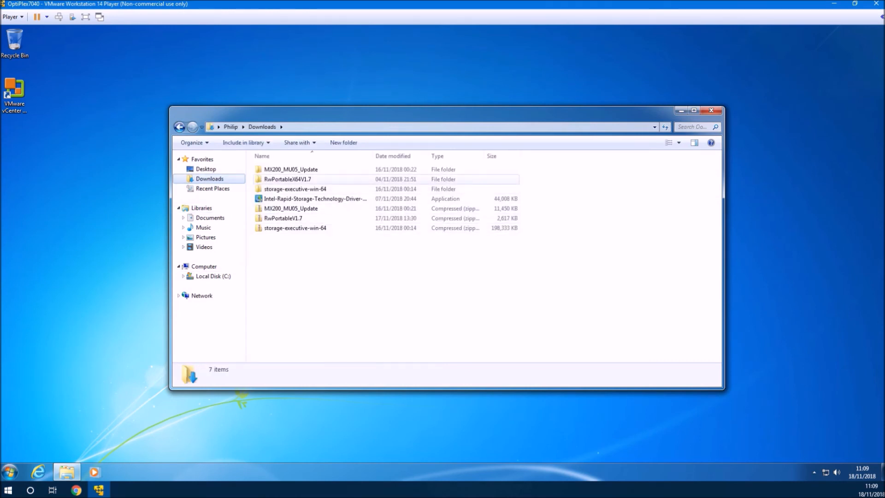
double_click(287, 179)
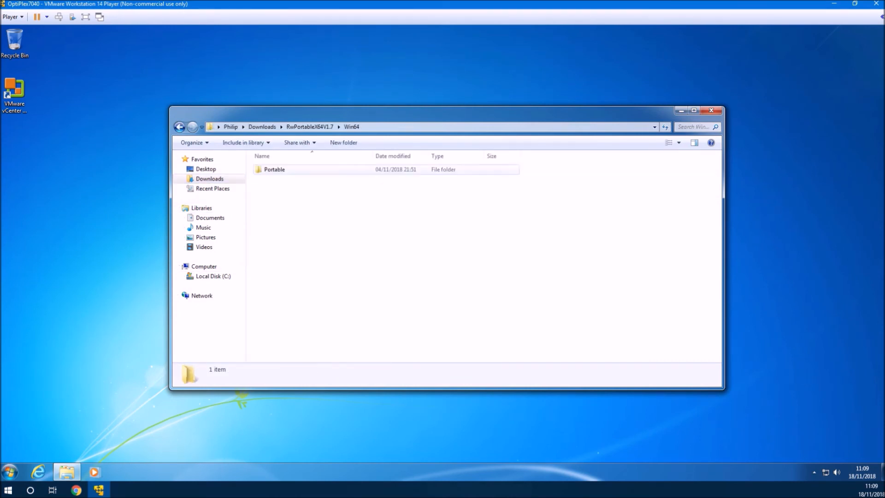
double_click(275, 170)
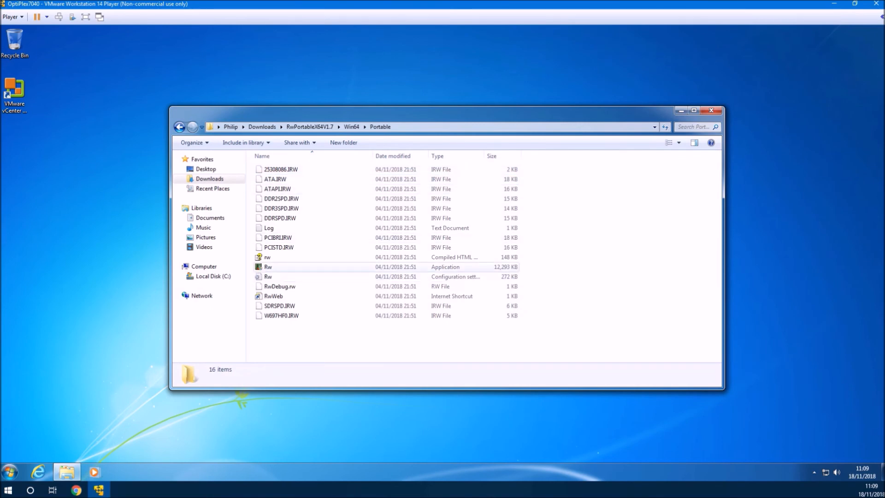
double_click(268, 266)
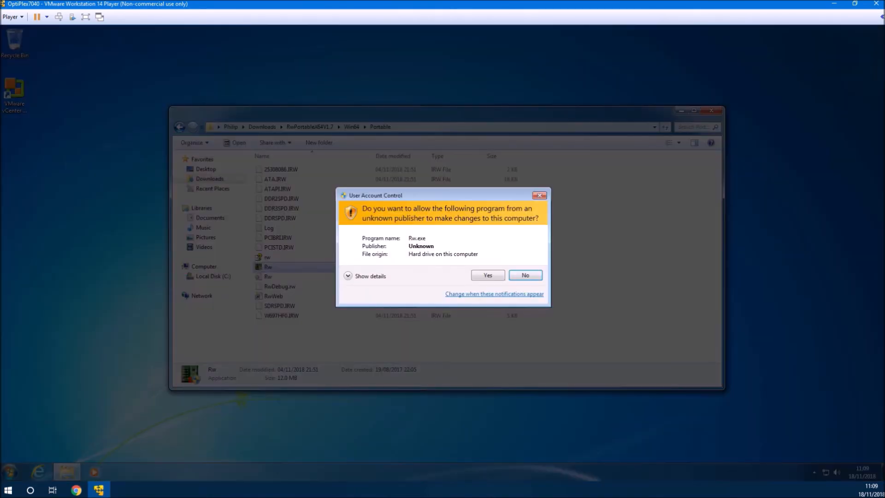
click(487, 275)
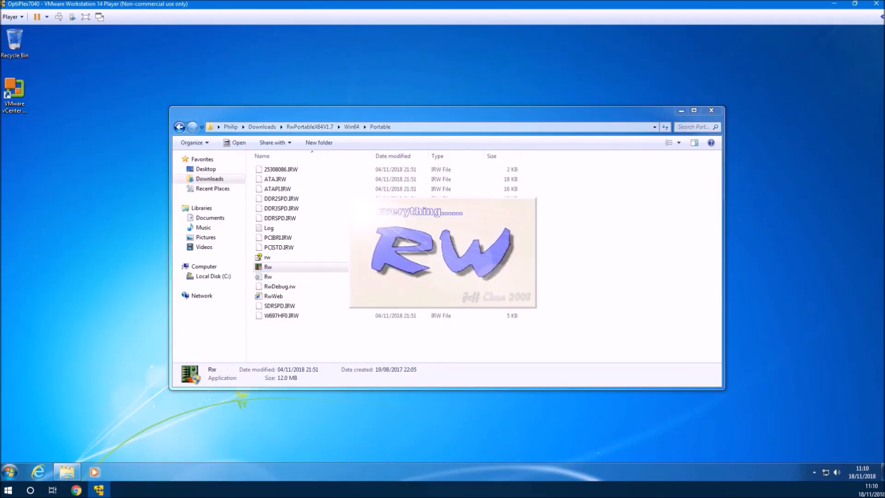
Step: Maximize RW Everything and view the DELL SLIC table under Access > ACPI Tables
double_click(268, 266)
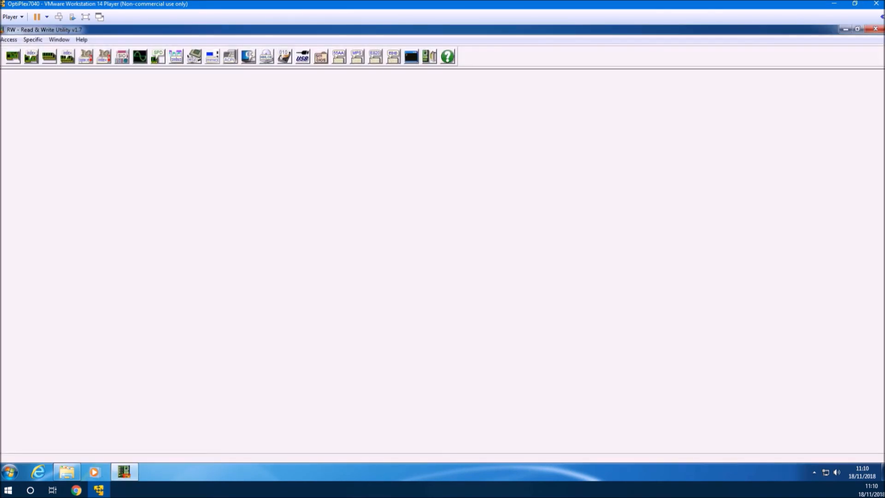
click(9, 40)
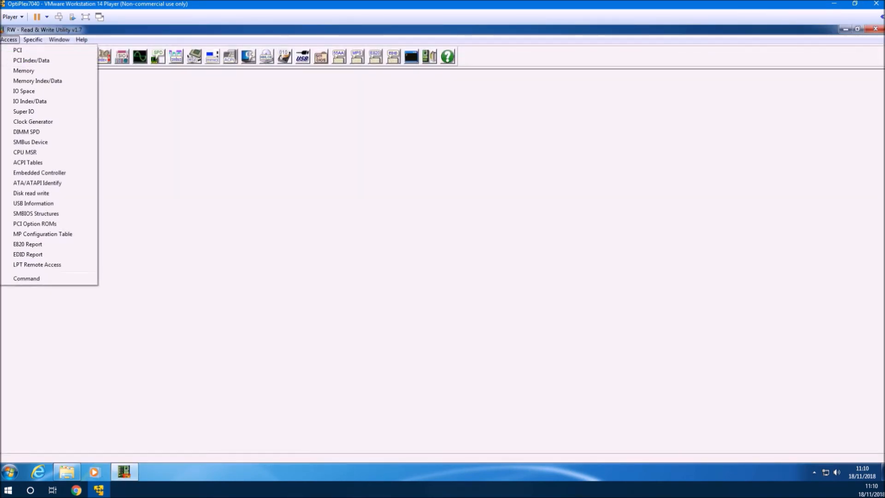
click(27, 163)
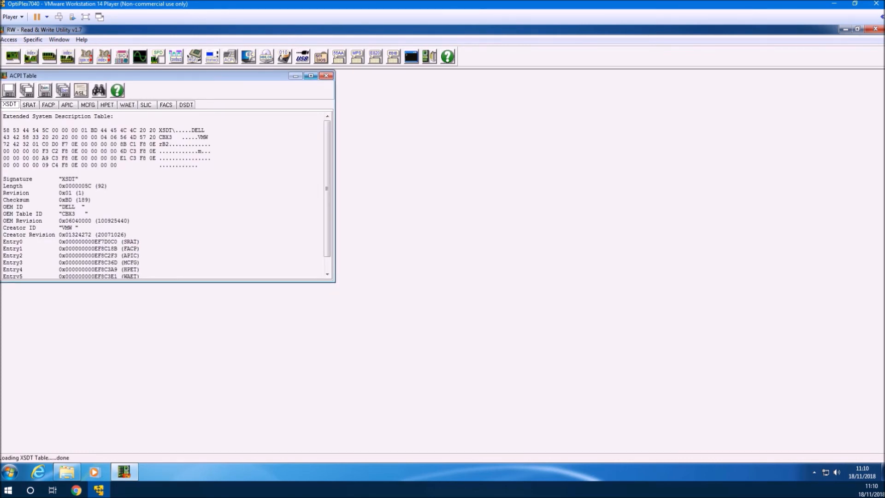
click(145, 92)
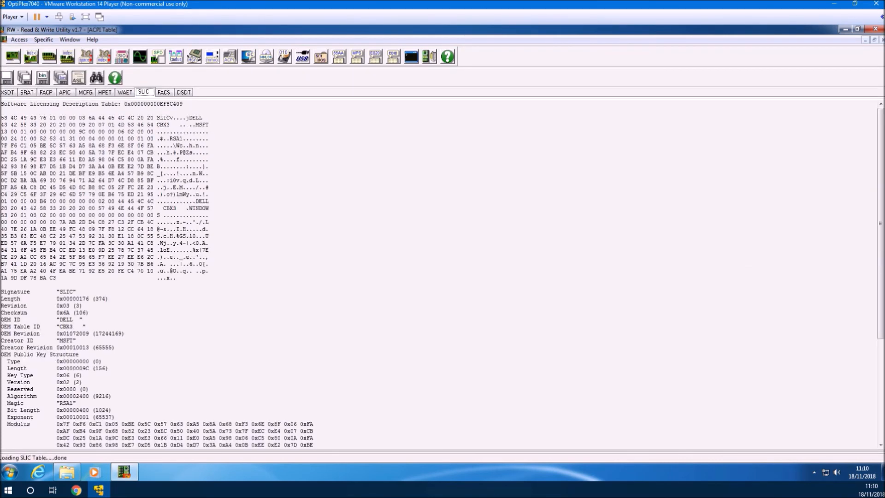
scroll(down, 3)
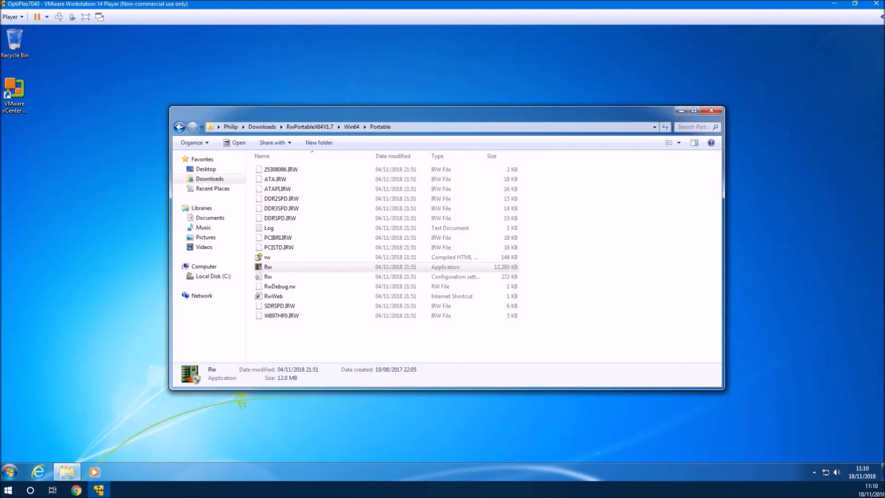
Step: Close the Portable folder and open Programs and Features via Computer, selecting Intel PROSet/Wireless Software
click(712, 110)
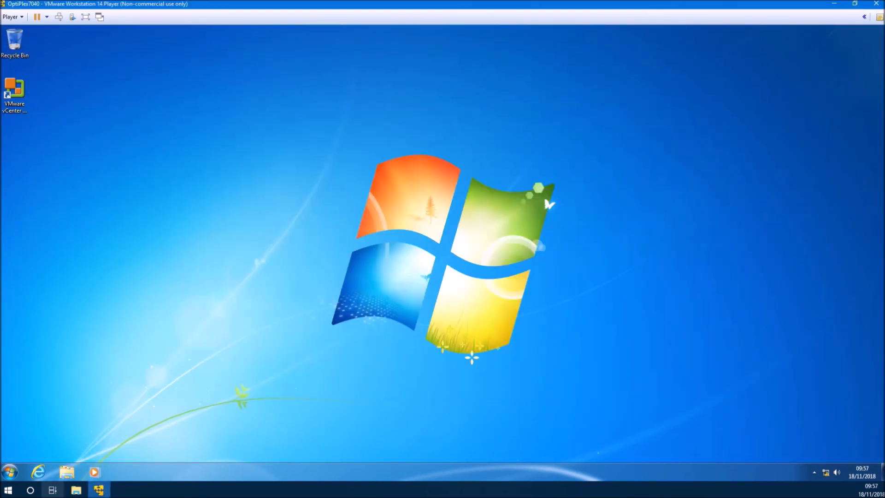
click(8, 489)
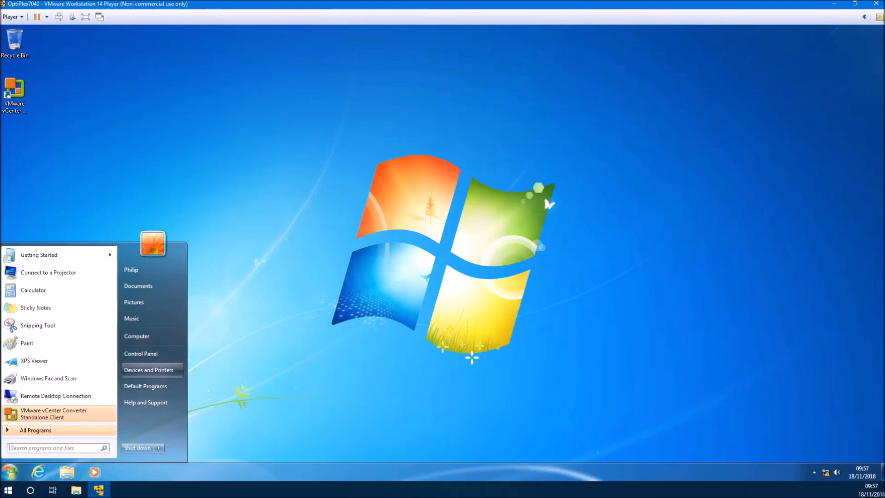
click(136, 336)
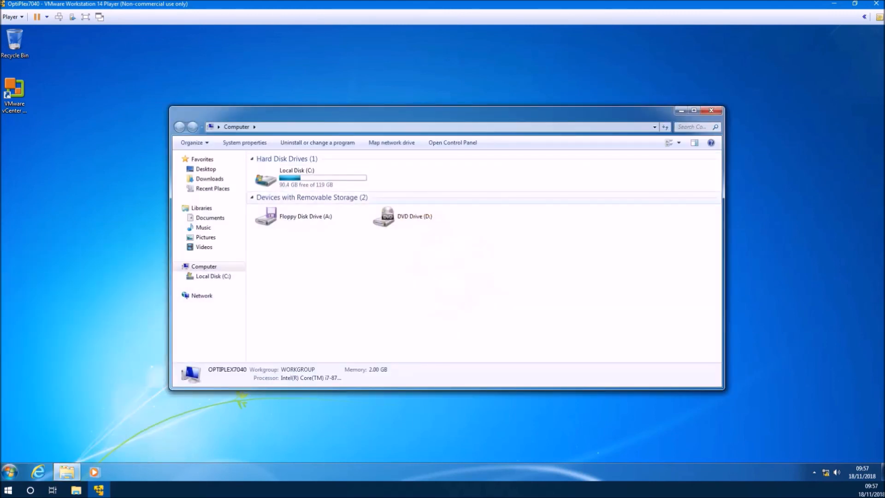
click(317, 143)
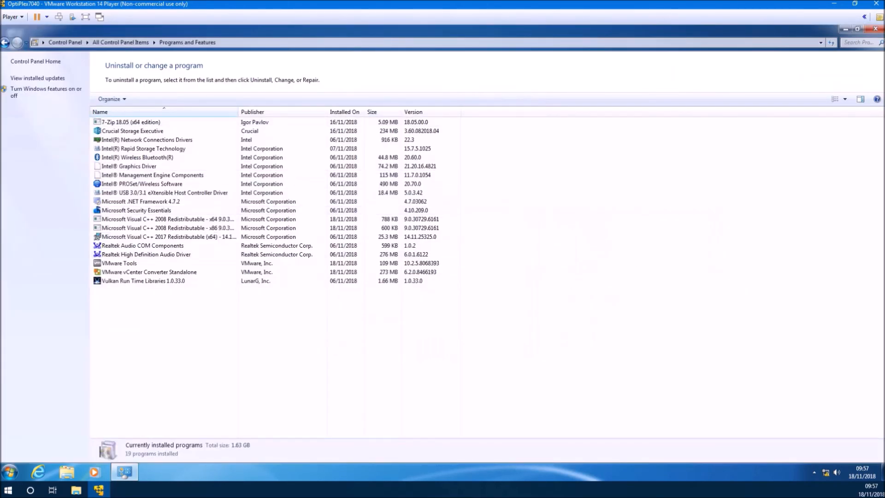
click(148, 183)
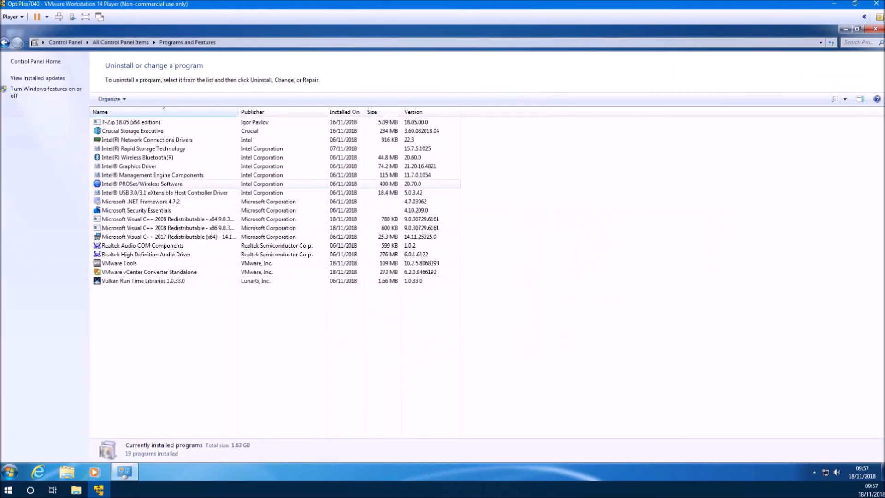
click(148, 183)
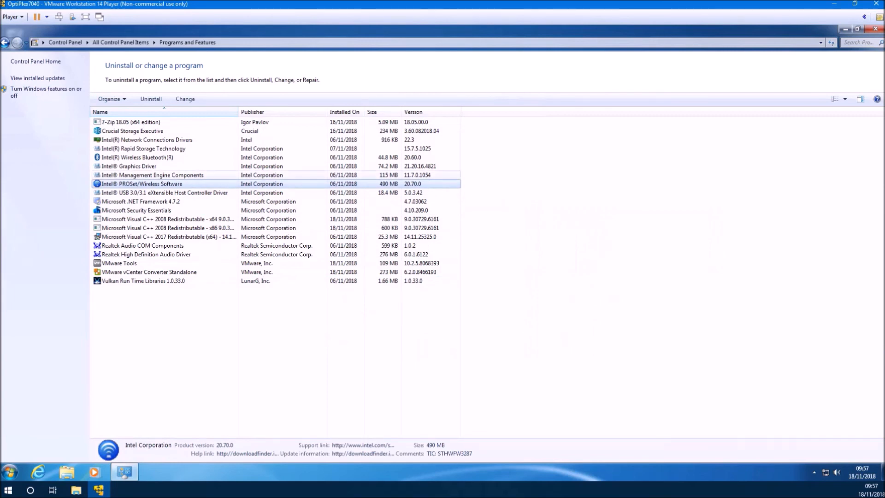